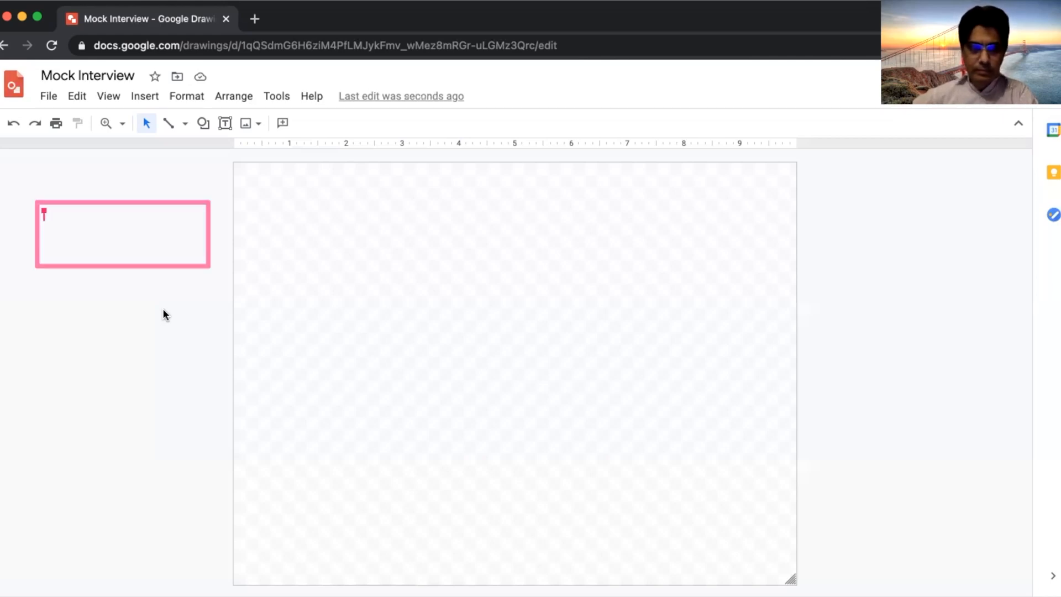
Type the 'Requirements:' heading and reword numbered item 1 toward 'People can establish'.
text(Requirements:)
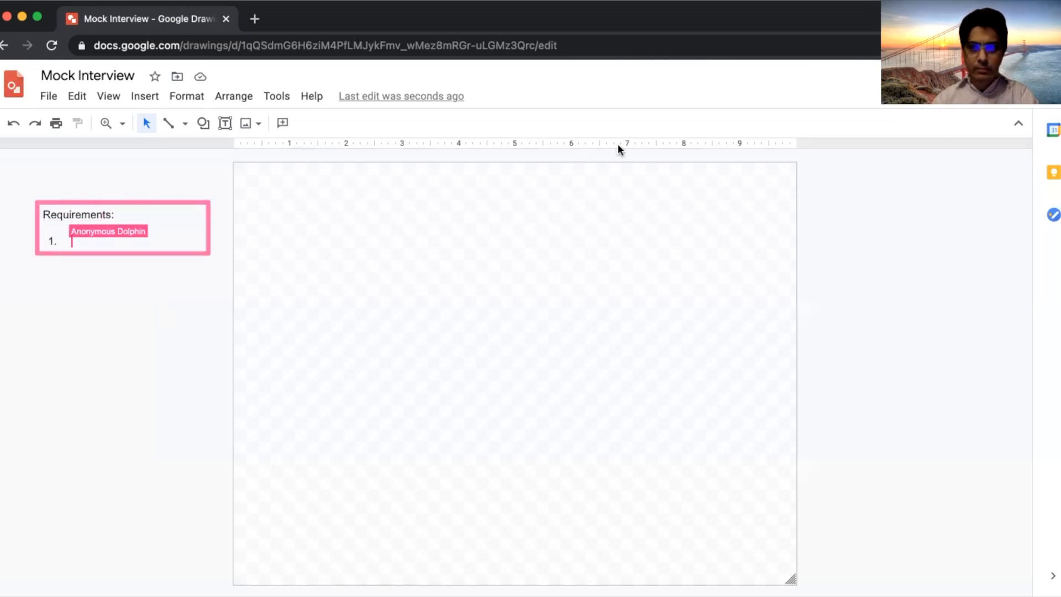
text(Po)
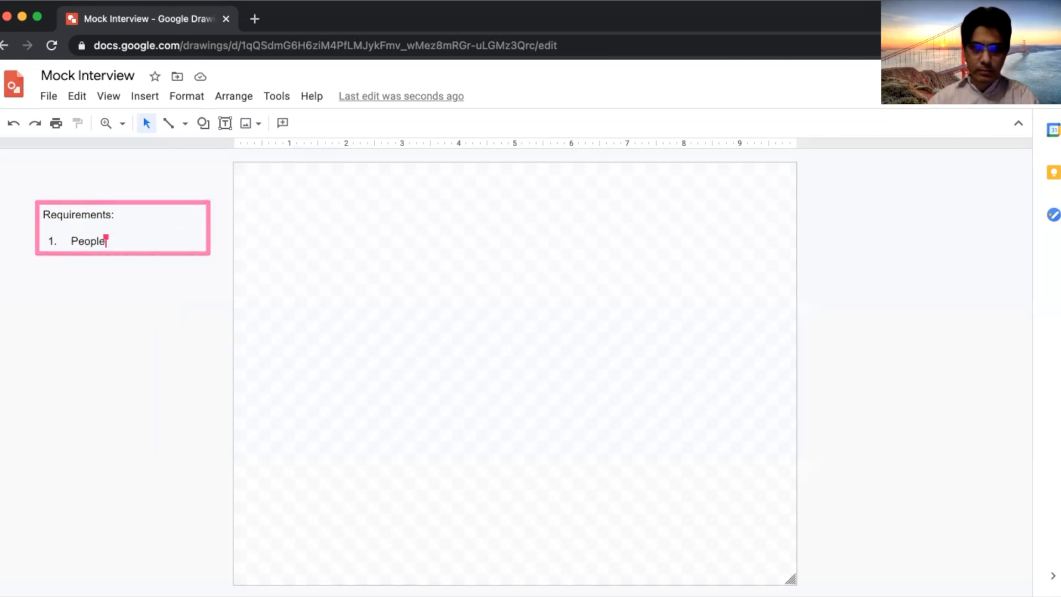
text(can follow)
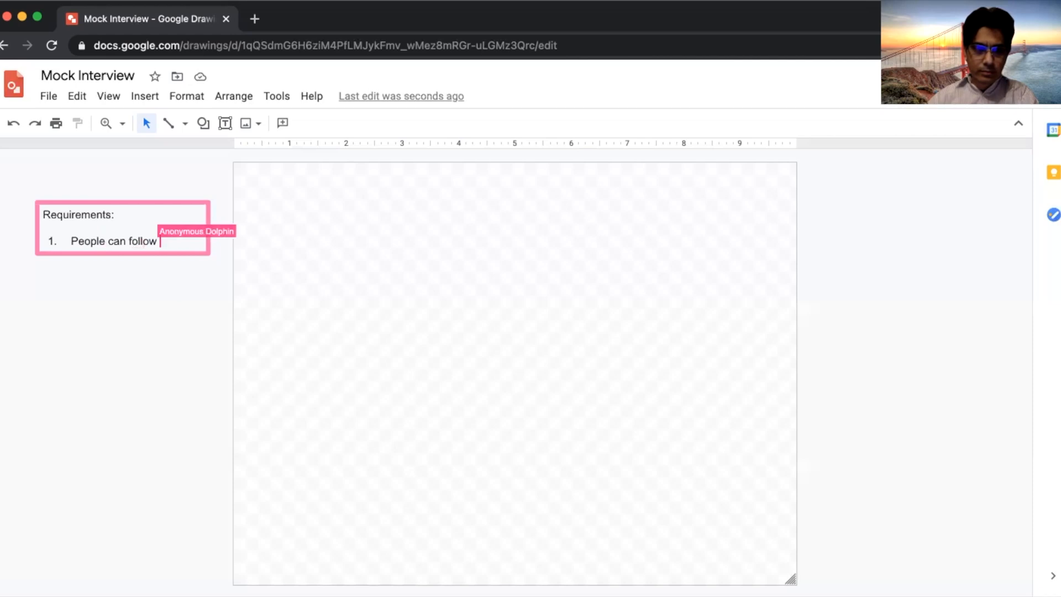
text(a)
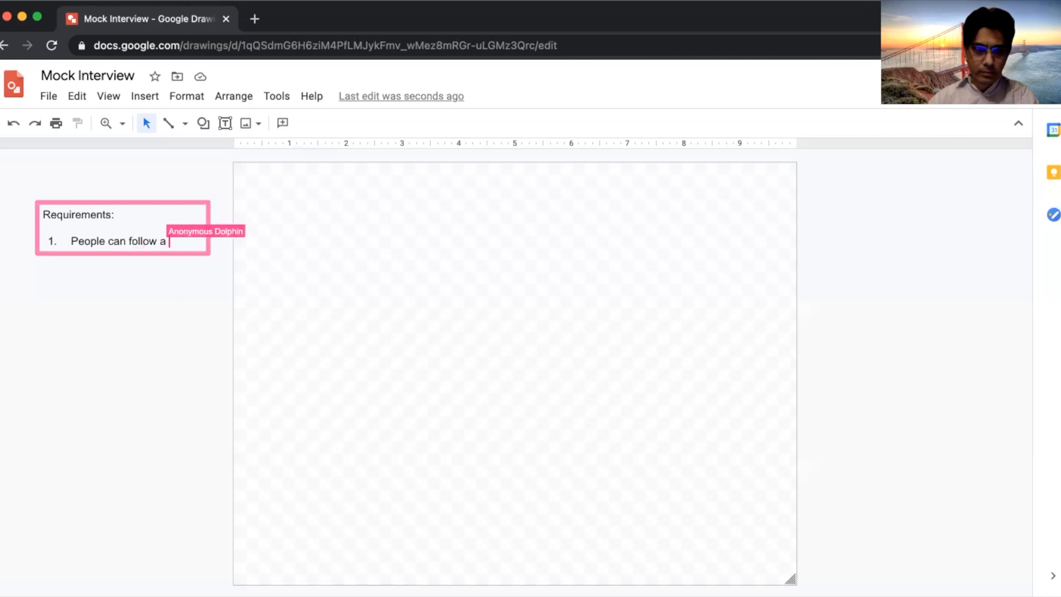
text(person)
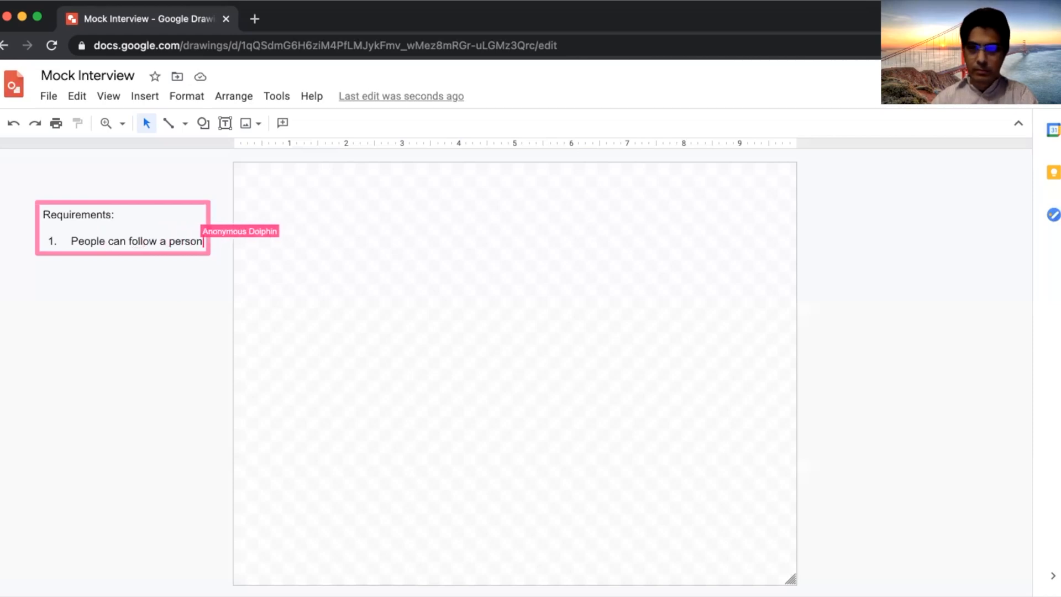
text((friend))
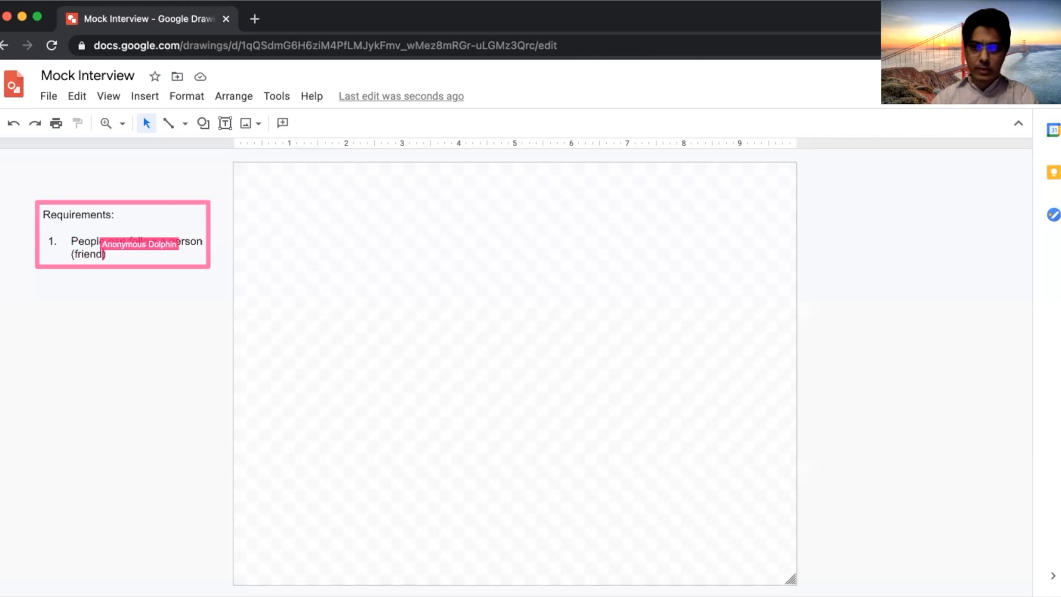
text(or)
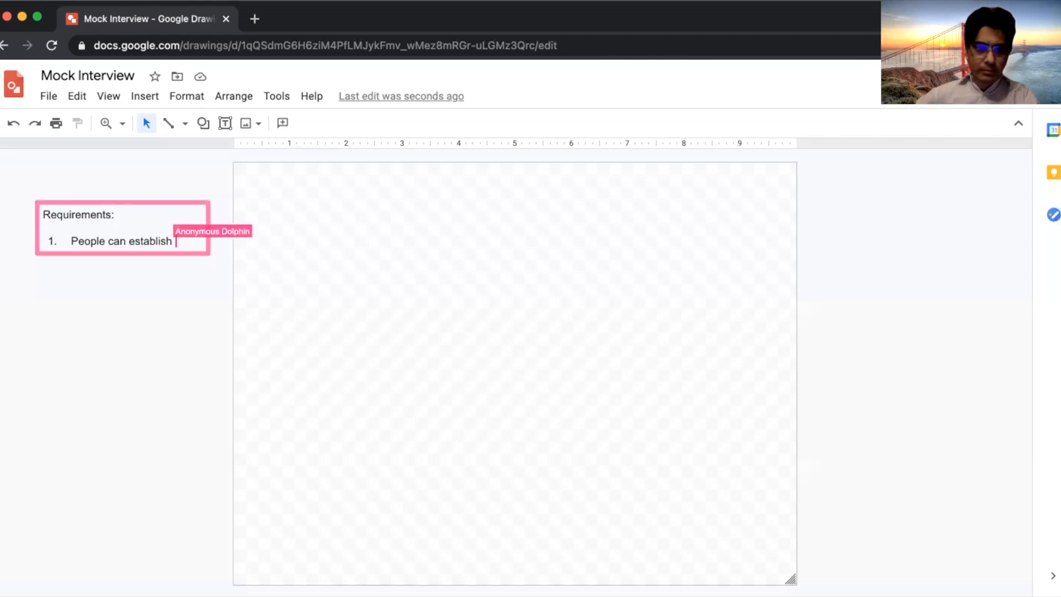
Finish item 1 as 'People can establish friendship with other person.' and begin 'Two way'.
text(friends)
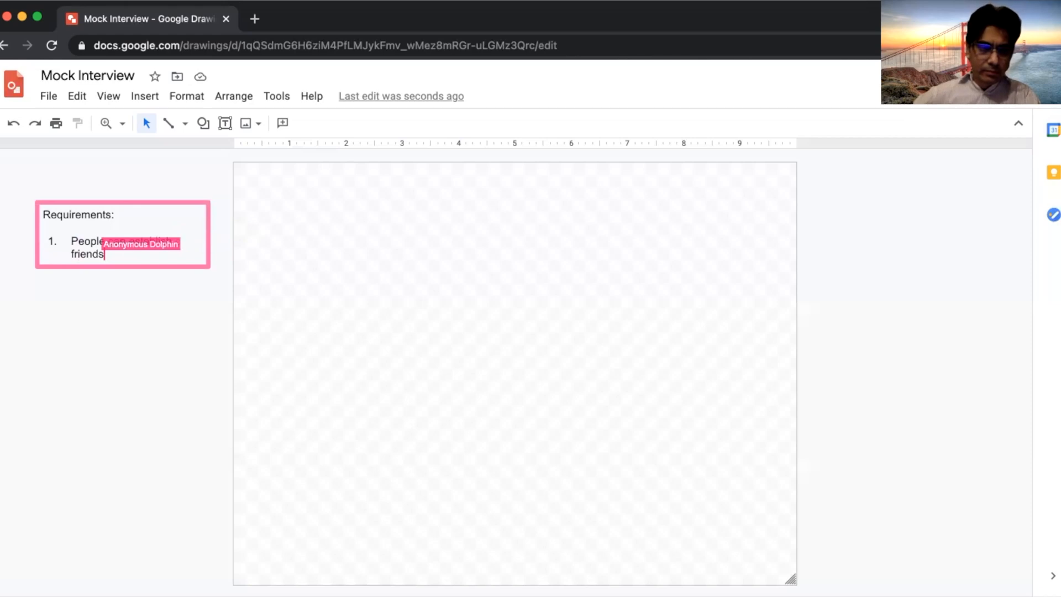
text(can build friend ship with)
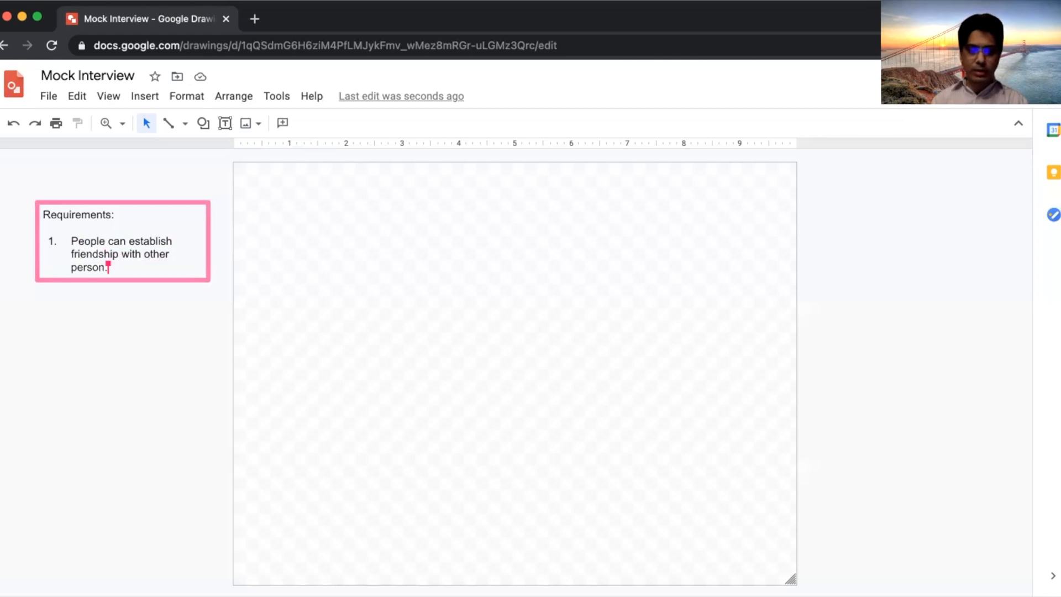
text(Two way)
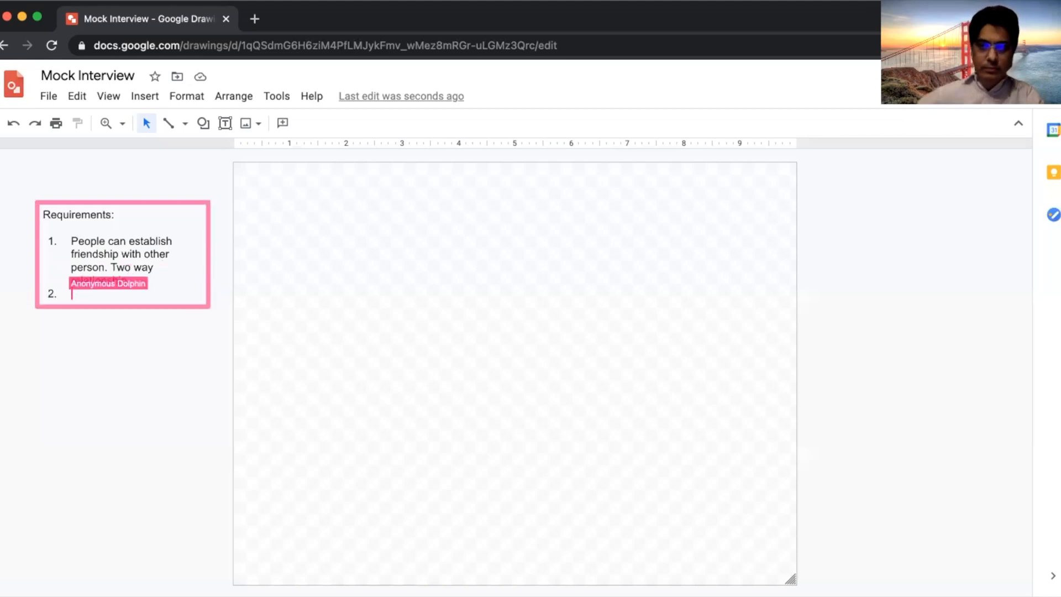
Append 'Two way relationship. (request and accept)' to requirement 1.
text(P)
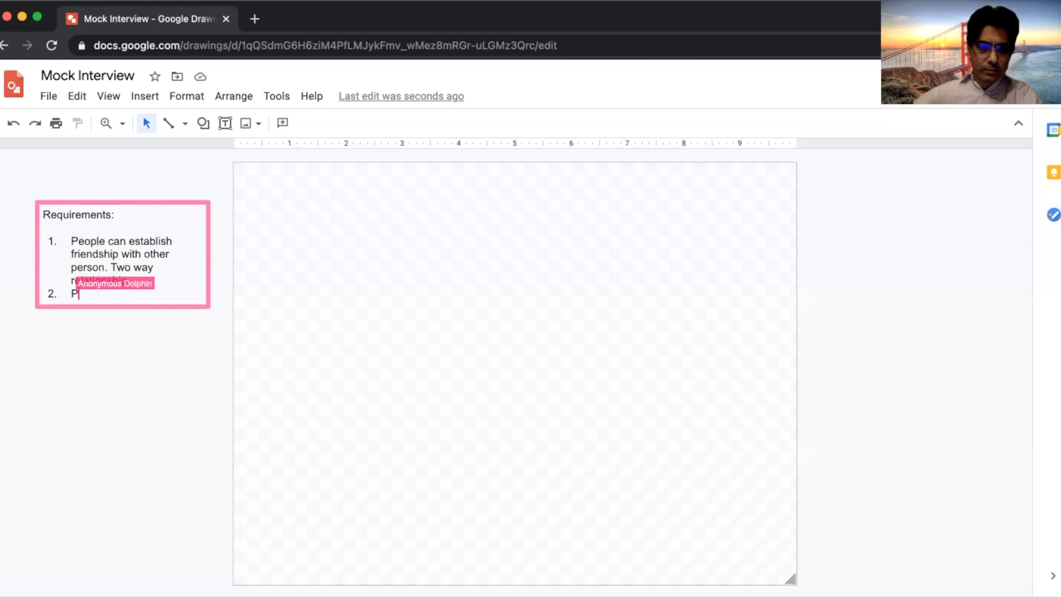
text(relationship. (req))
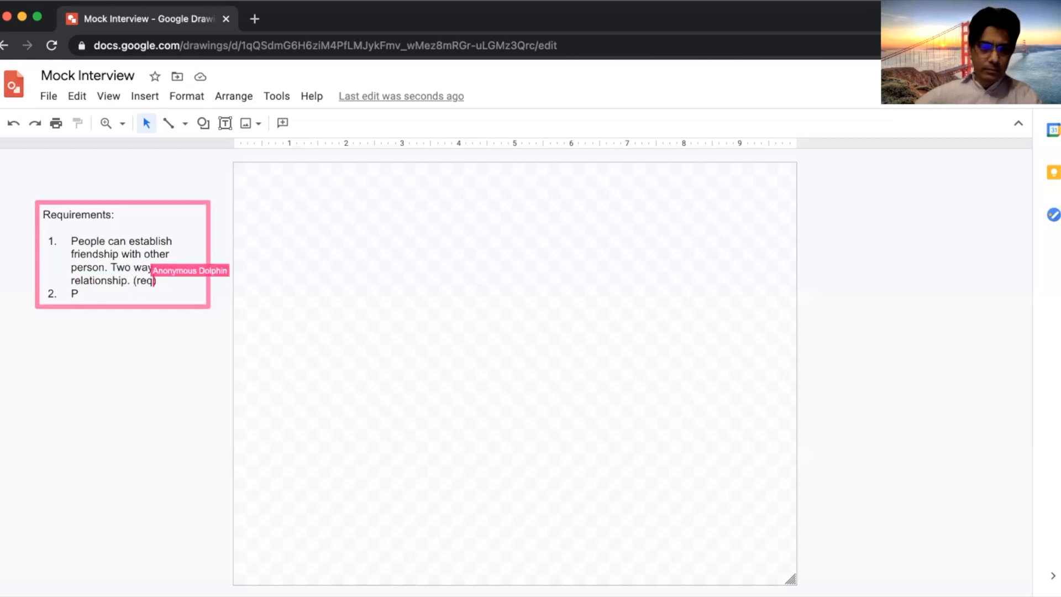
text(st and accept)
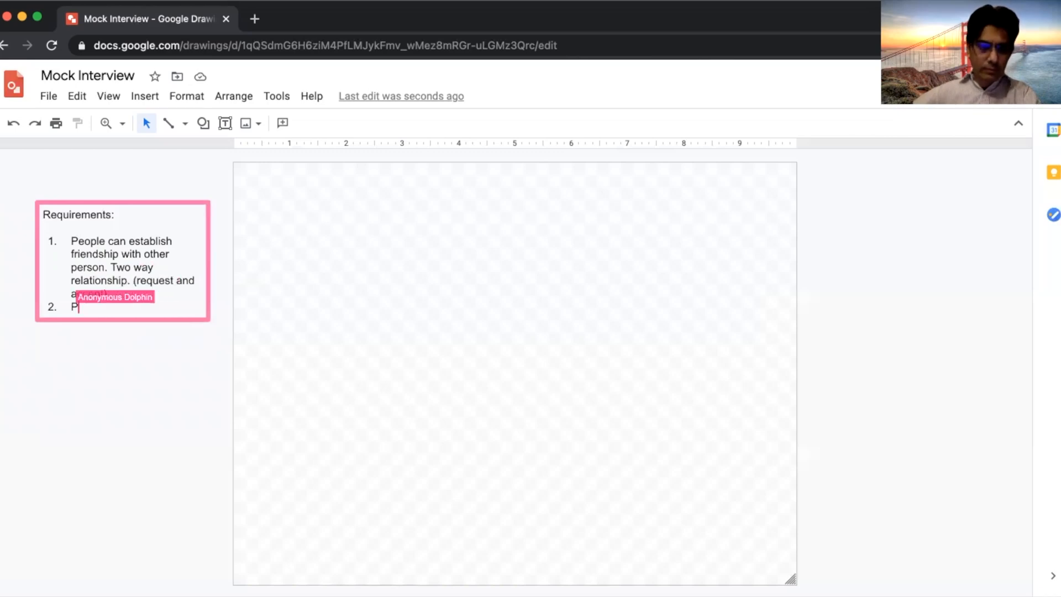
text(ep)
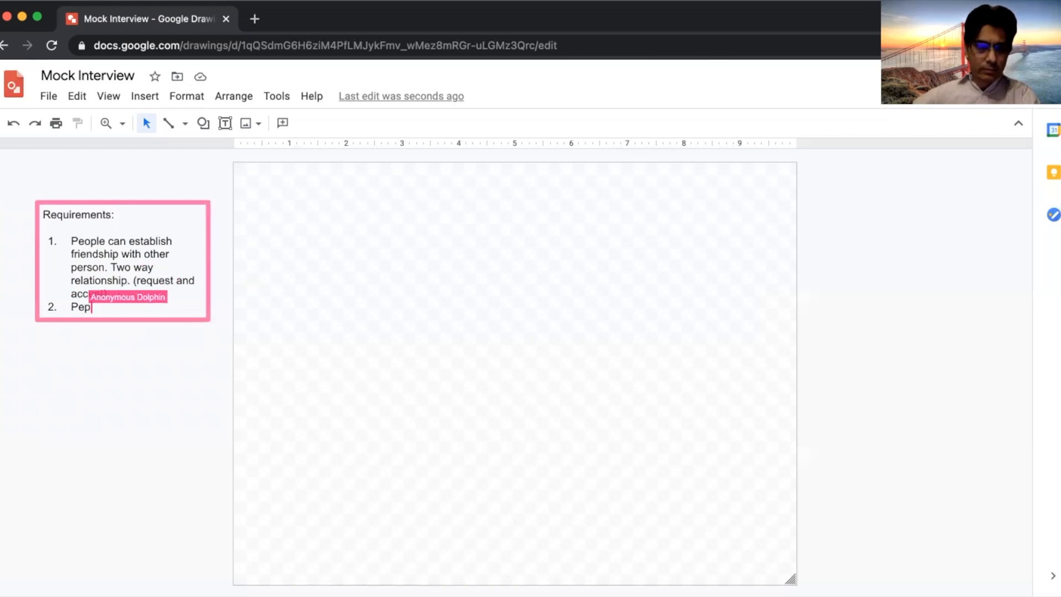
Type requirement 2, 'People can follow some public pages.'.
text(eople can)
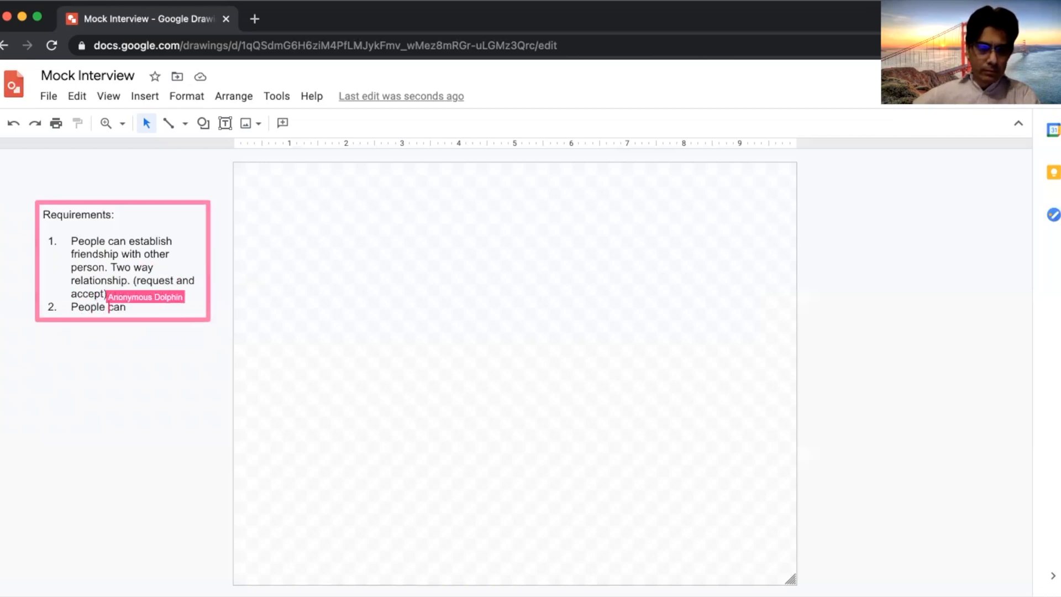
text(follow some public)
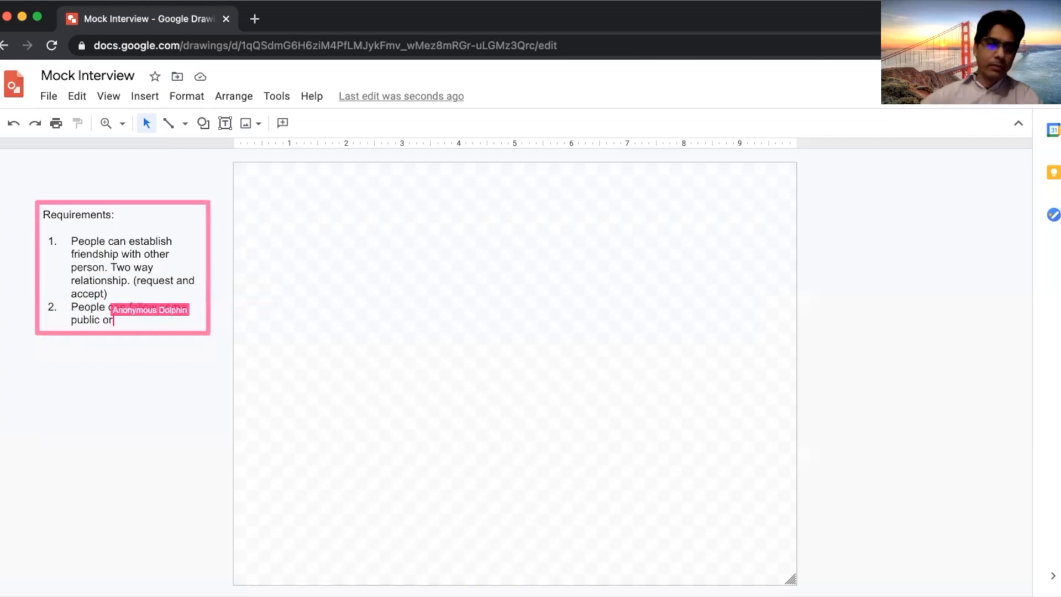
text(orgia)
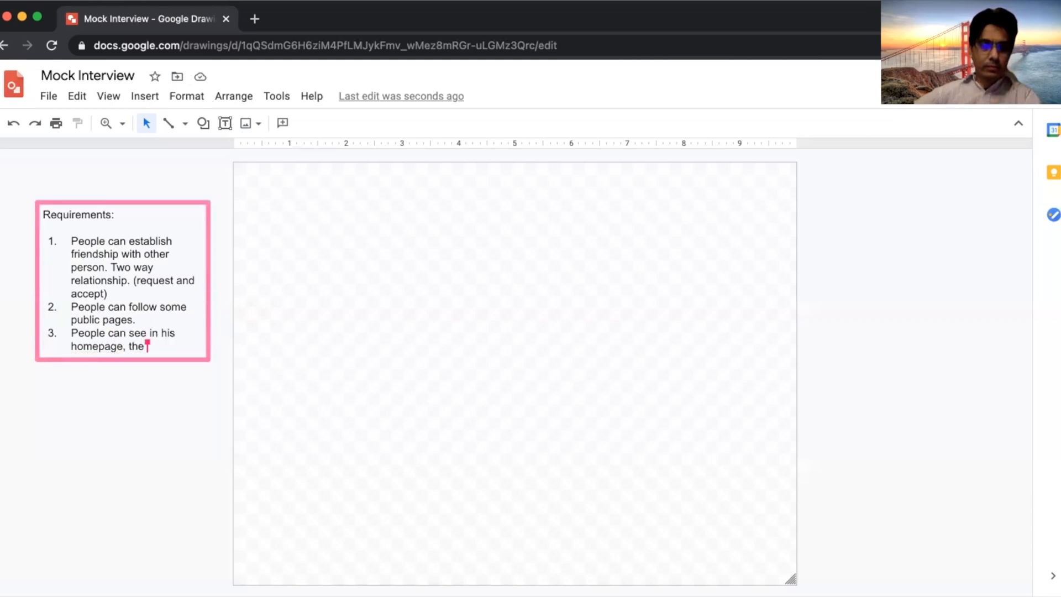
Type requirement 3 on homepage activities of friends/pages and requirement 4 'Like/Unlike a post'.
text(ad)
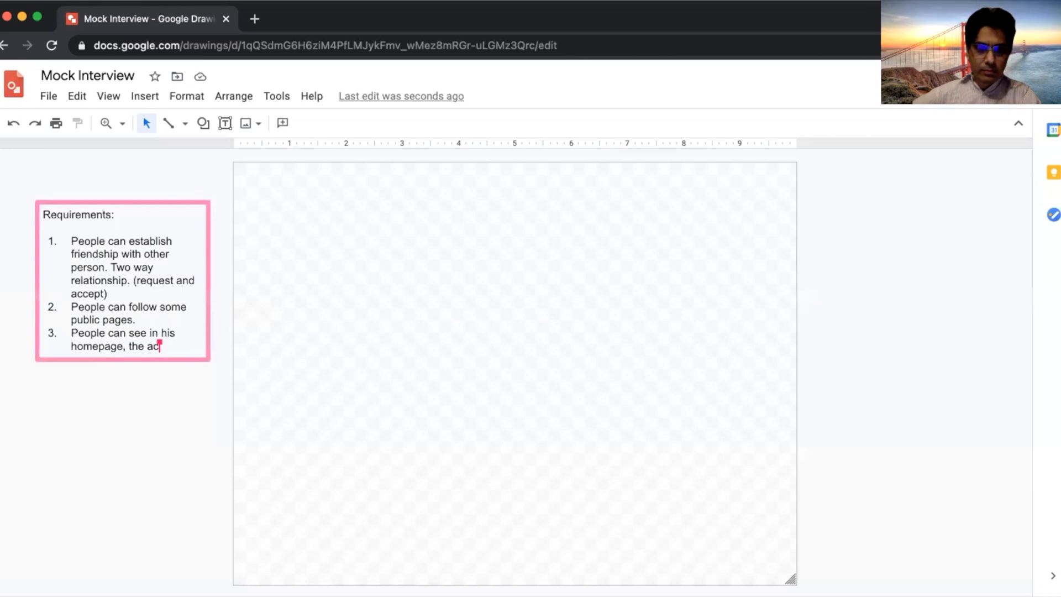
text(tivities of p)
click(135, 268)
text(. (remove the friendship)
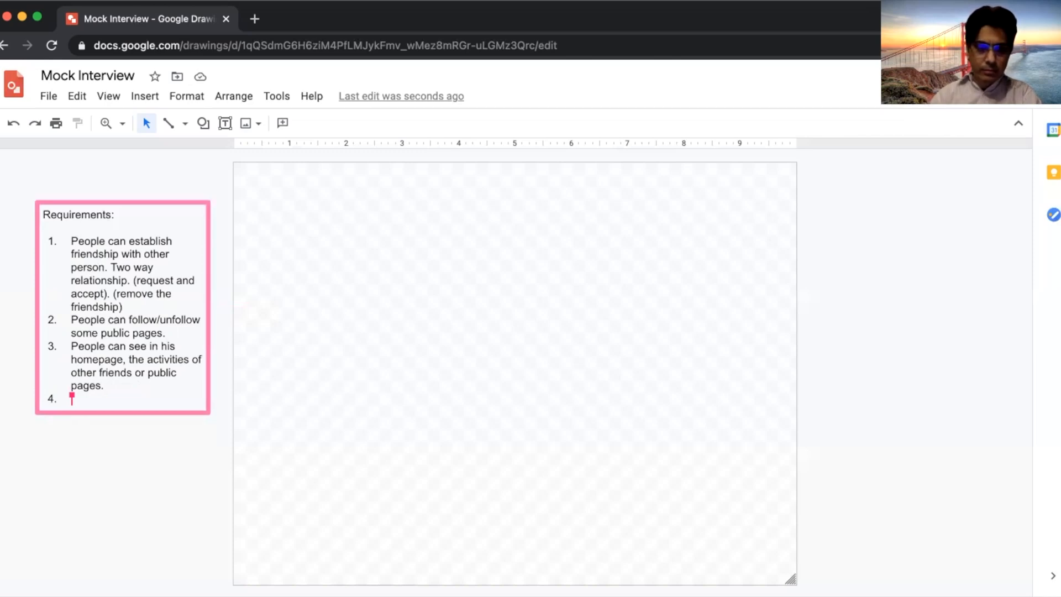
text(Like/Unlik a p)
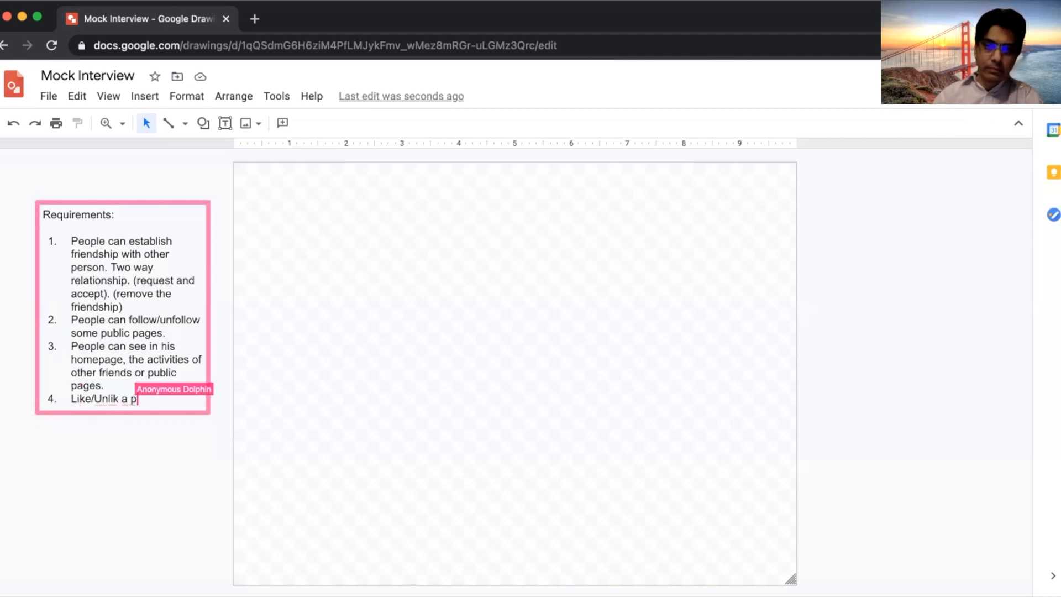
text(ost)
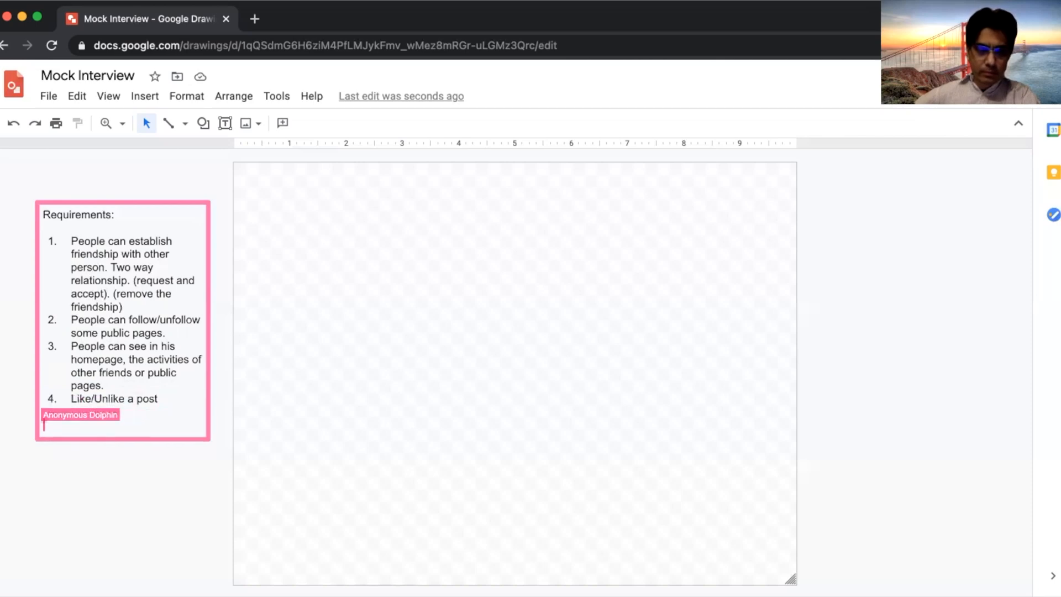
Start the Non-Functional list with 'Highly available, fault tolerant'.
text(Non-Functional:)
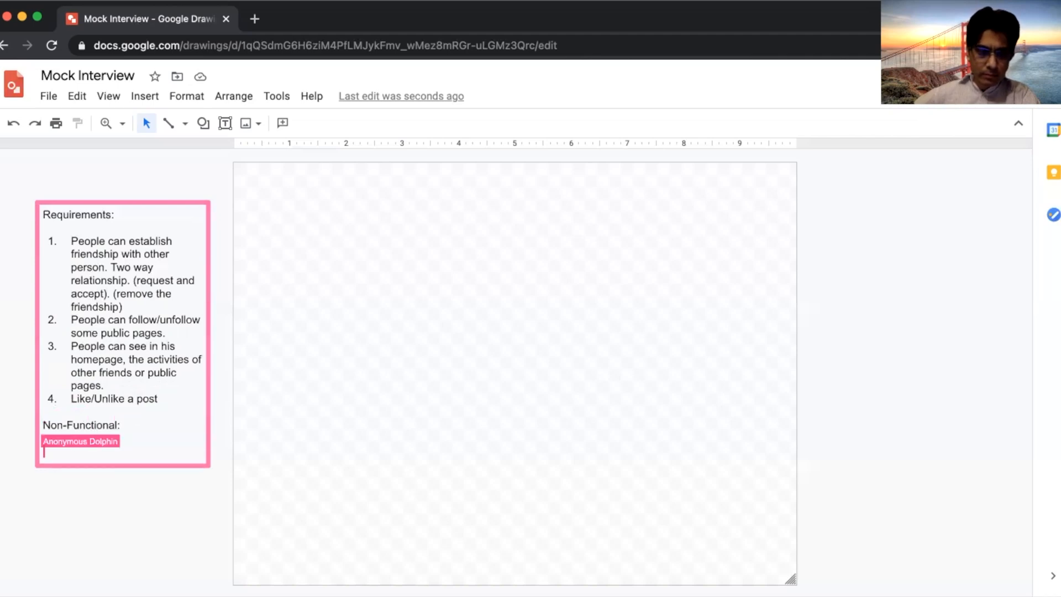
text(Highly)
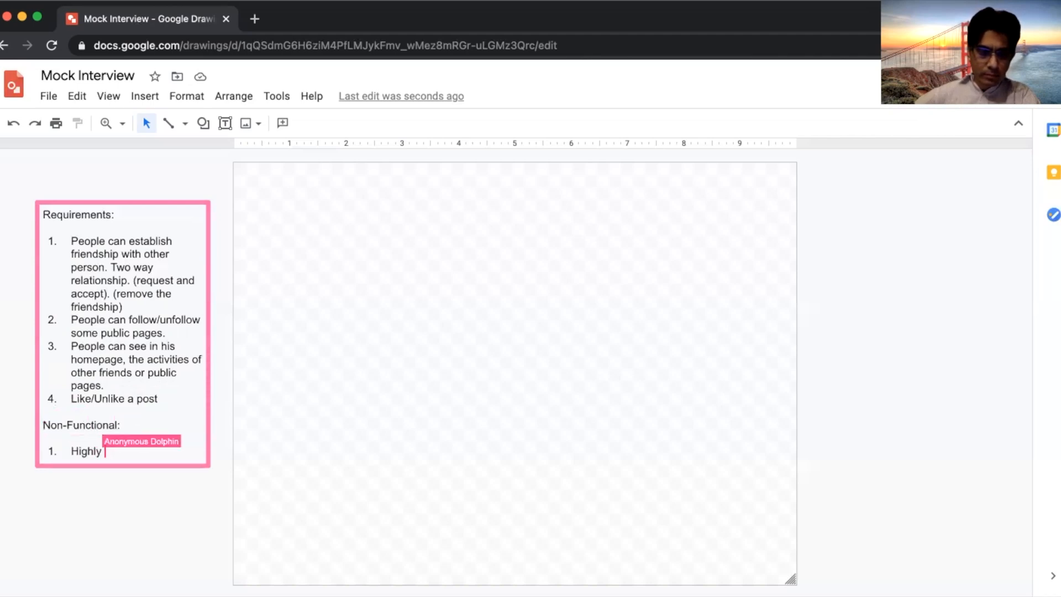
text(available)
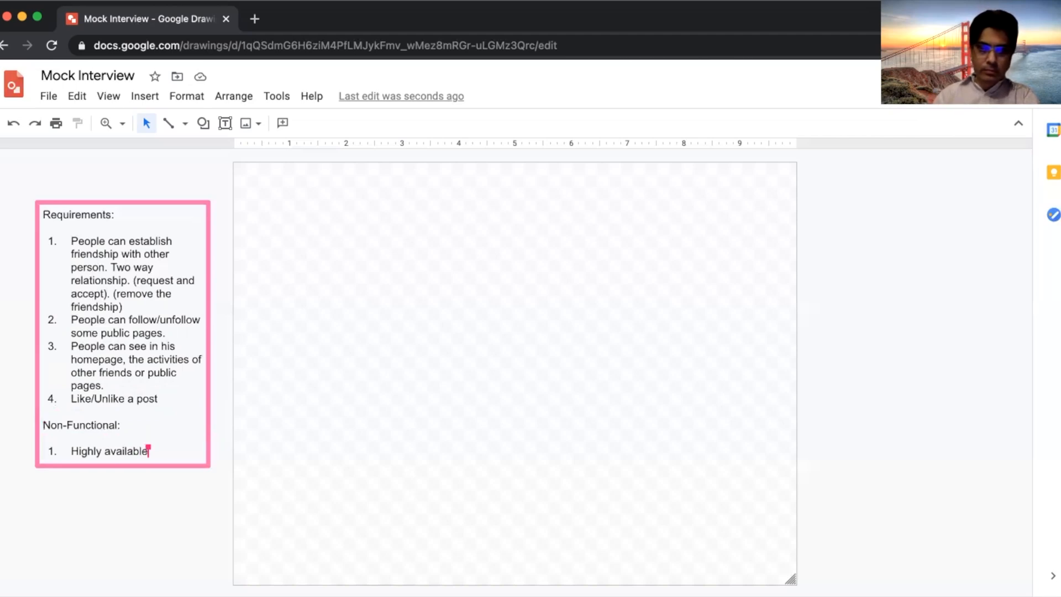
text(, fault tolerant)
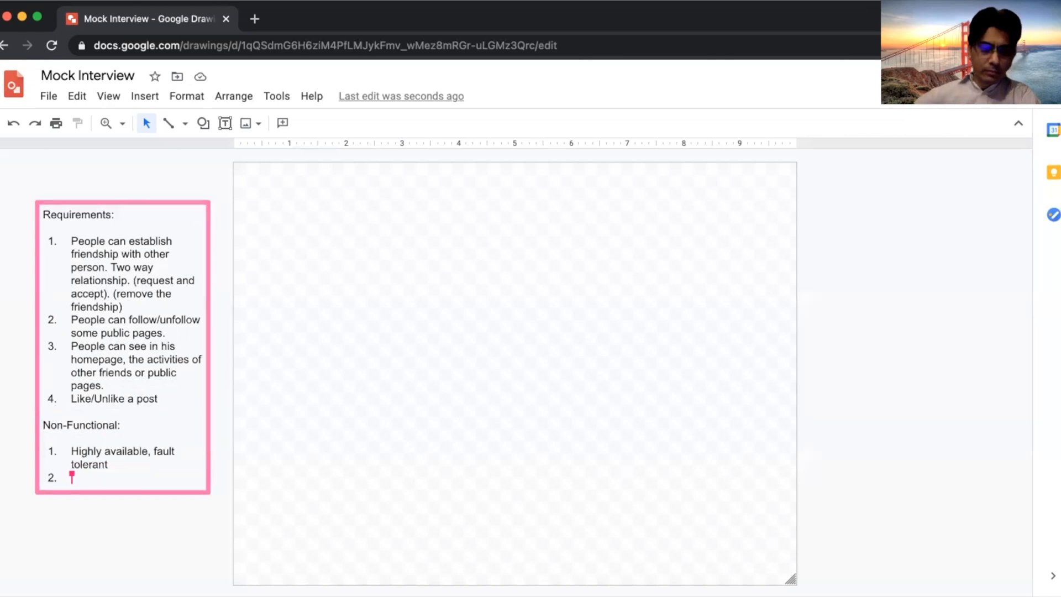
Add 'Lower latency for homepage' and 'Eventual consistency for the homepage.' items.
text(L)
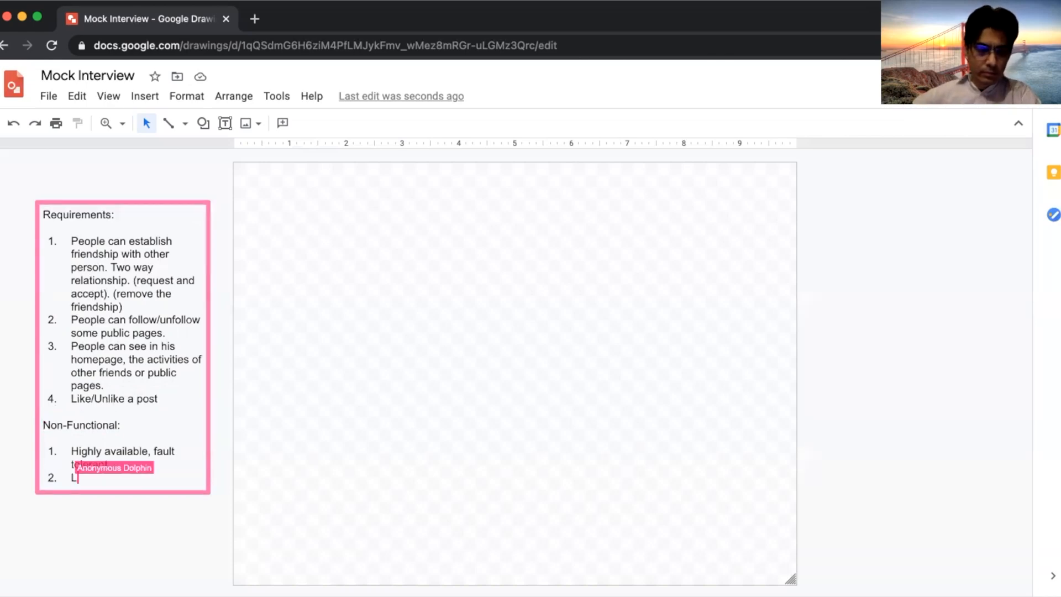
text(ower latency possible for)
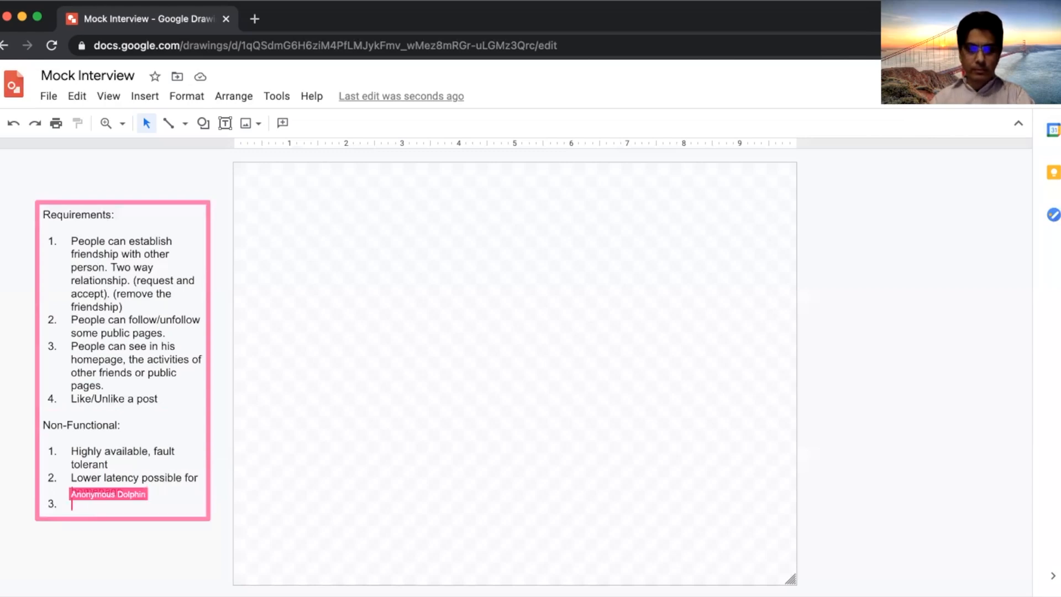
text(homepage)
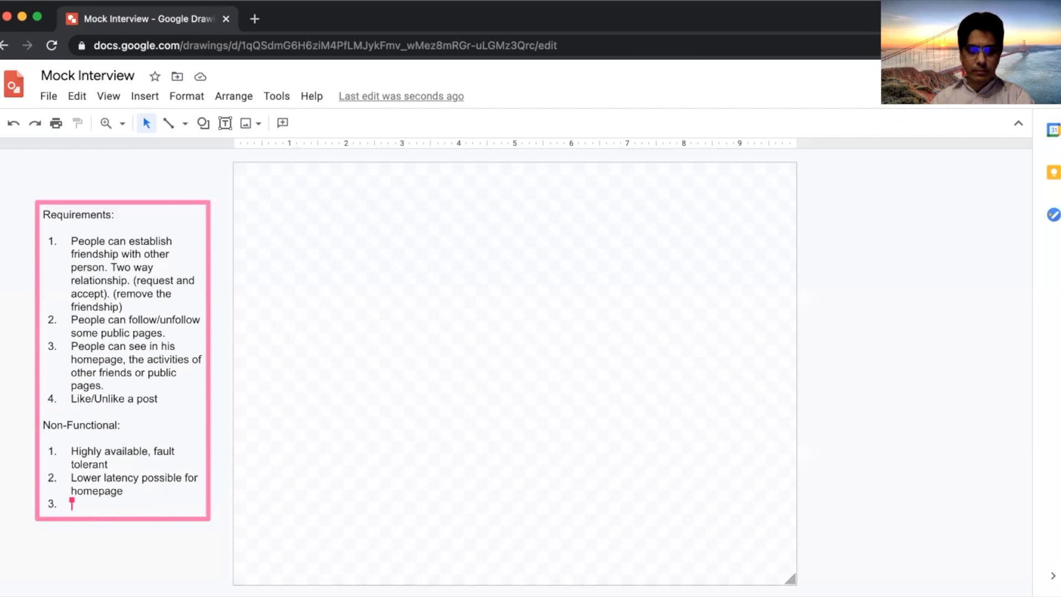
text(Eventi)
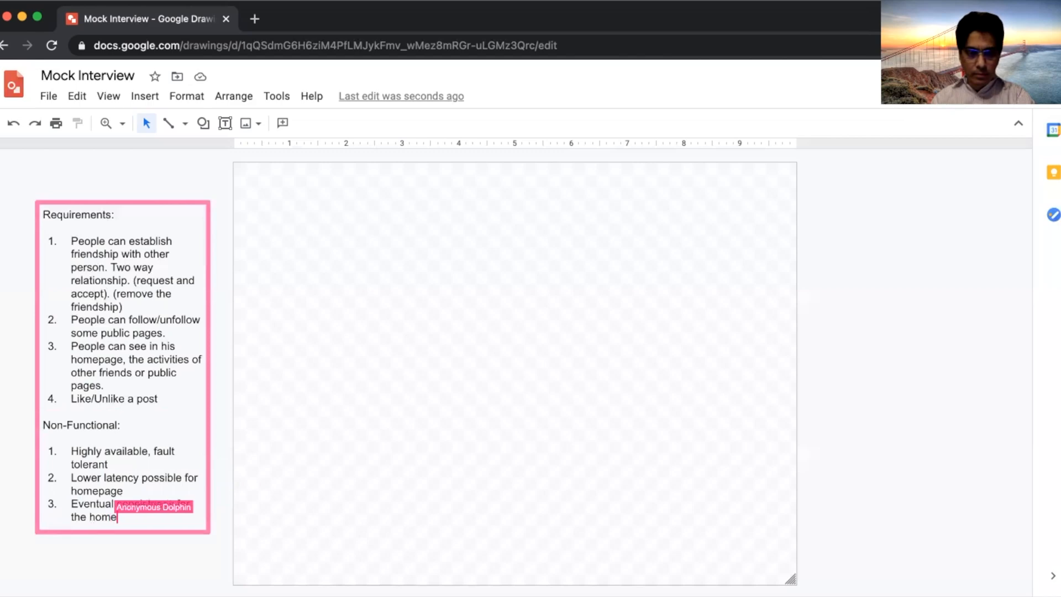
text(consistency for the homepage.)
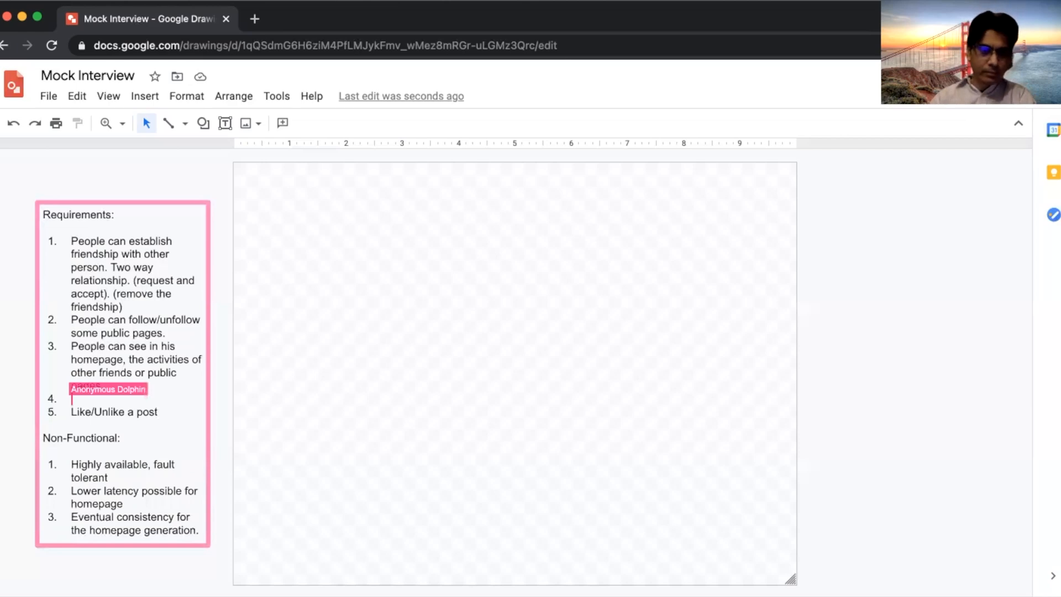
Type requirement 4: users can click into friends/public pages and see posts.
text(User can cl)
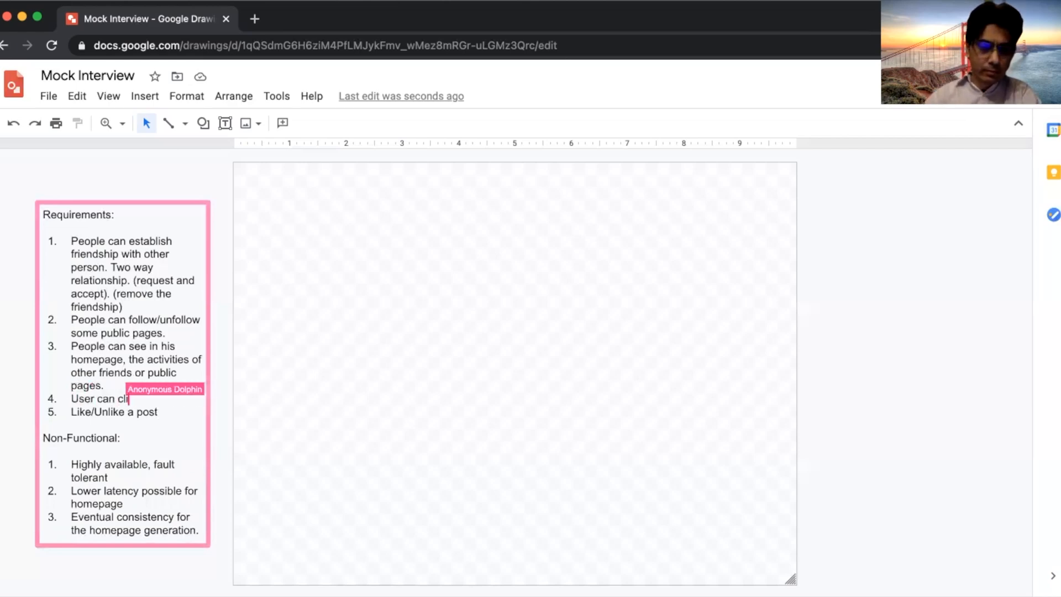
text(ick into fri)
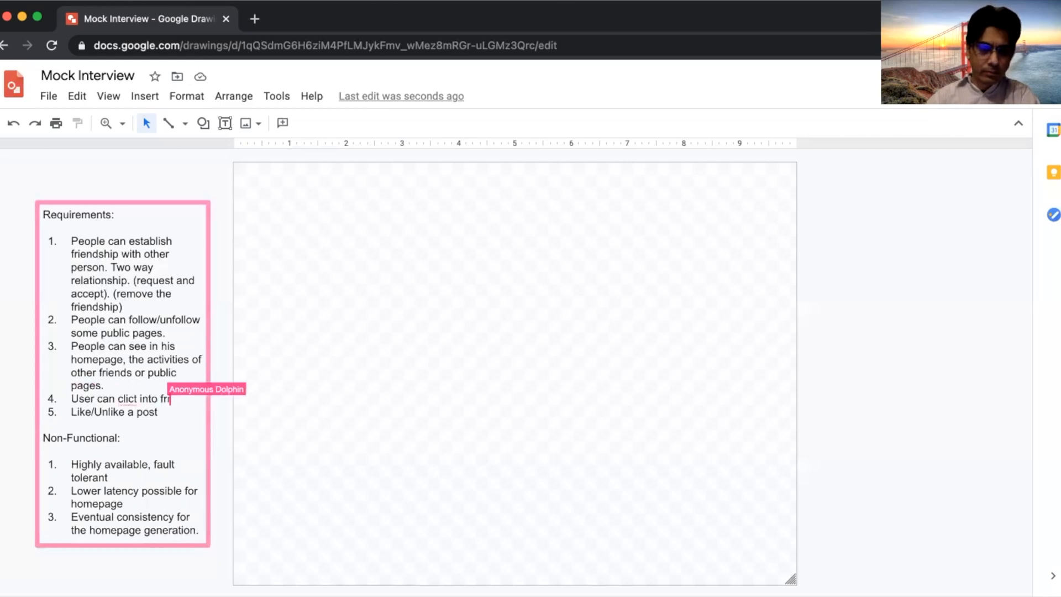
text(ends)
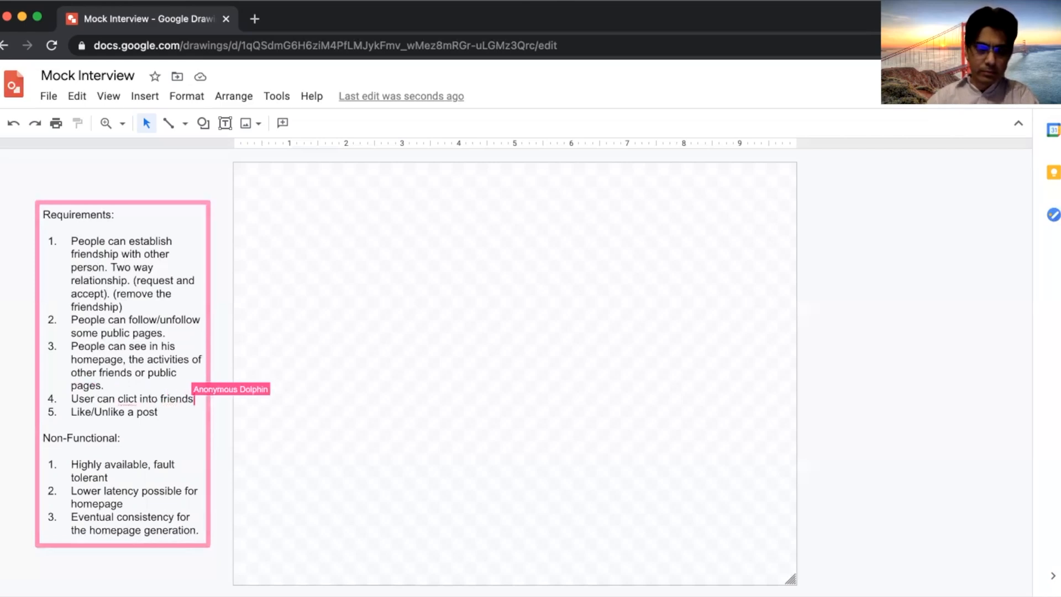
text(/public pages and see the posts there.)
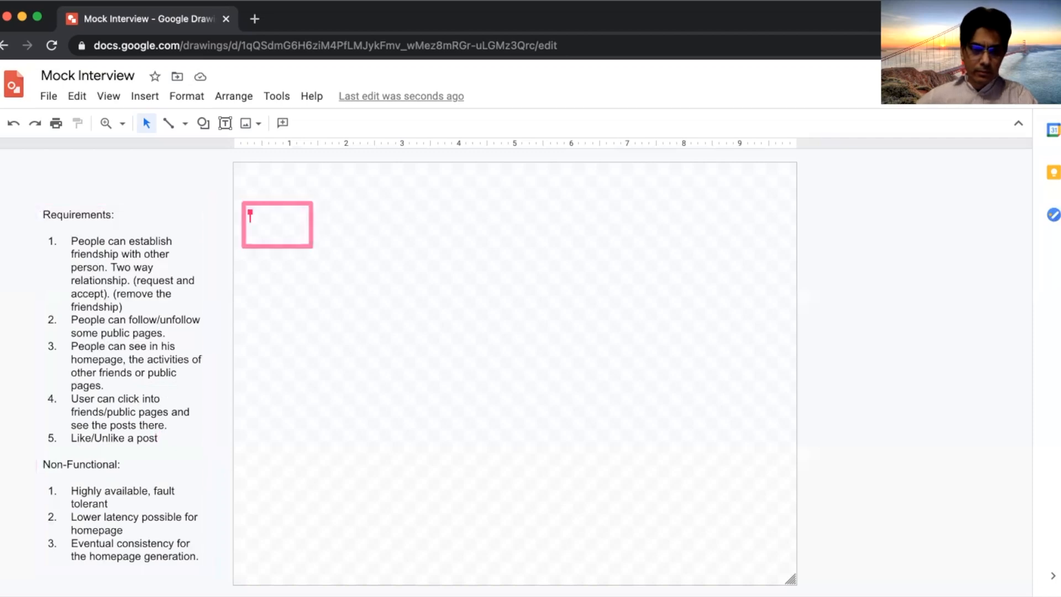
Enlarge the canvas text box and begin the API list with Login() and RequestFriend.
text(20)
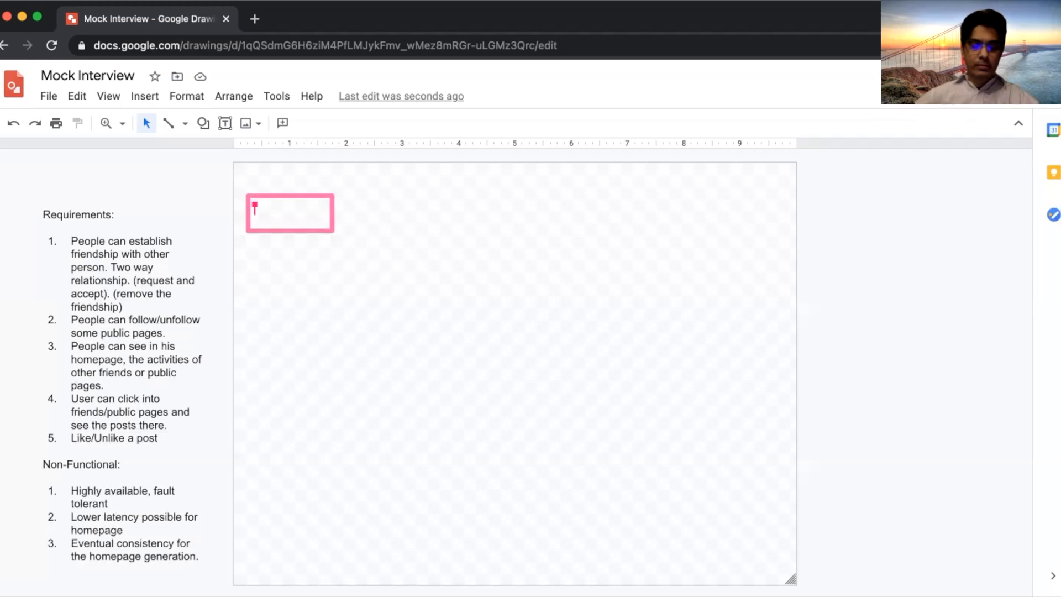
text(RequestFriend)
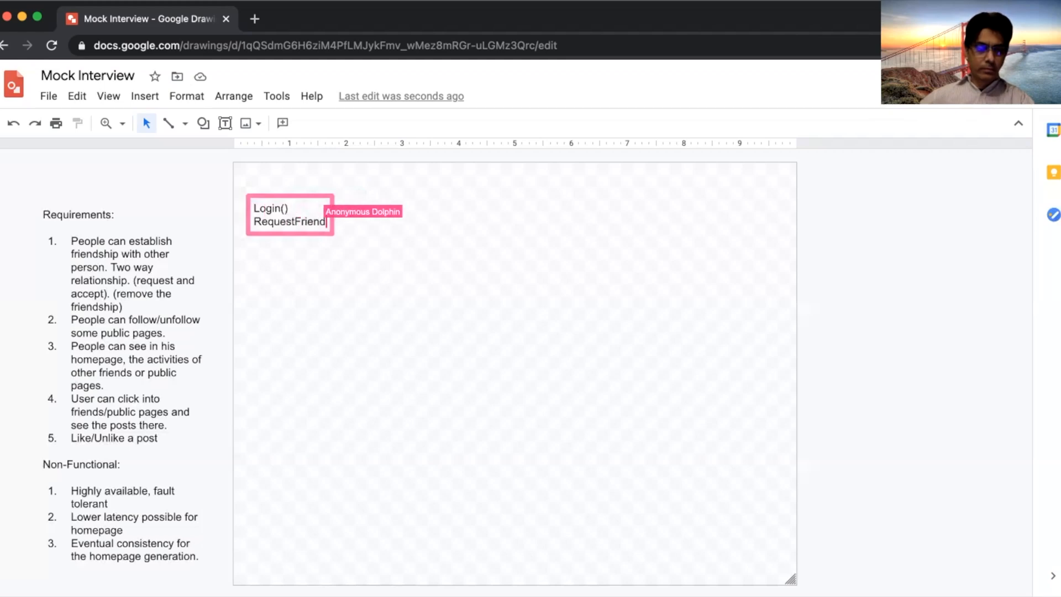
Type RequestFriendship and AcceptFriendship (userToken, userID), then Hometimeline(userToken, page_size).
text(ship)
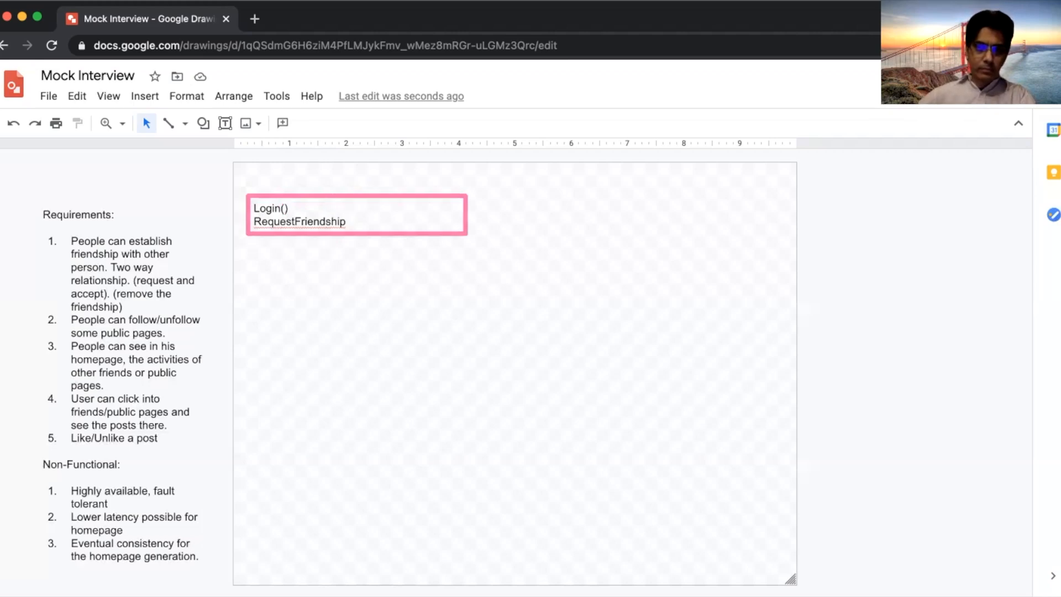
text((userToken, userID)
text(Hometimeline (userToken, timeStam)
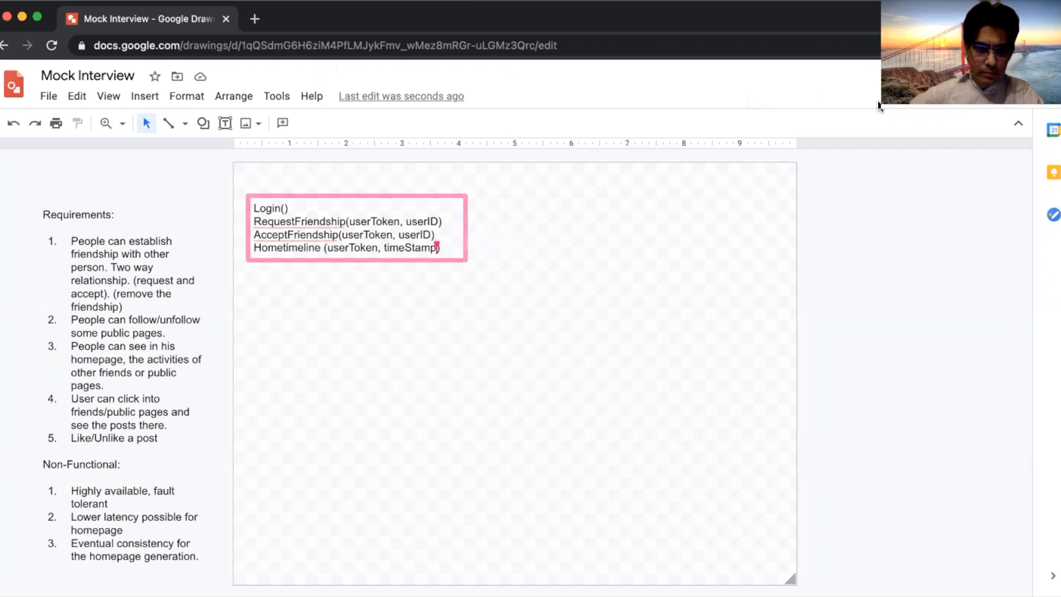
text(page_siz)
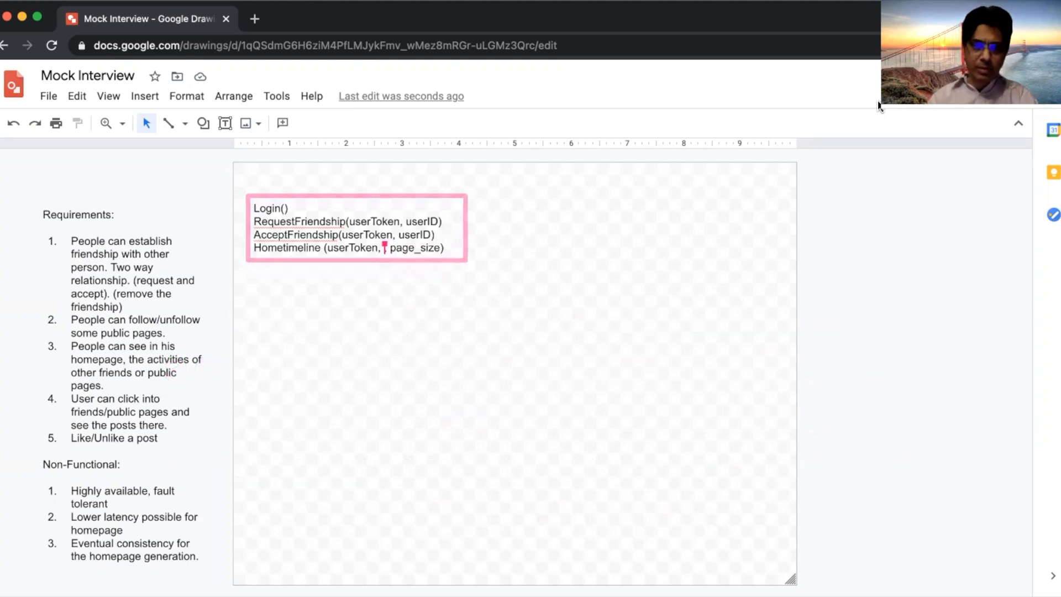
Add timeStamp to Hometimeline and type Usertimeline(userToken, userID, page_token, page_size).
text(timeStamp,)
text(User)
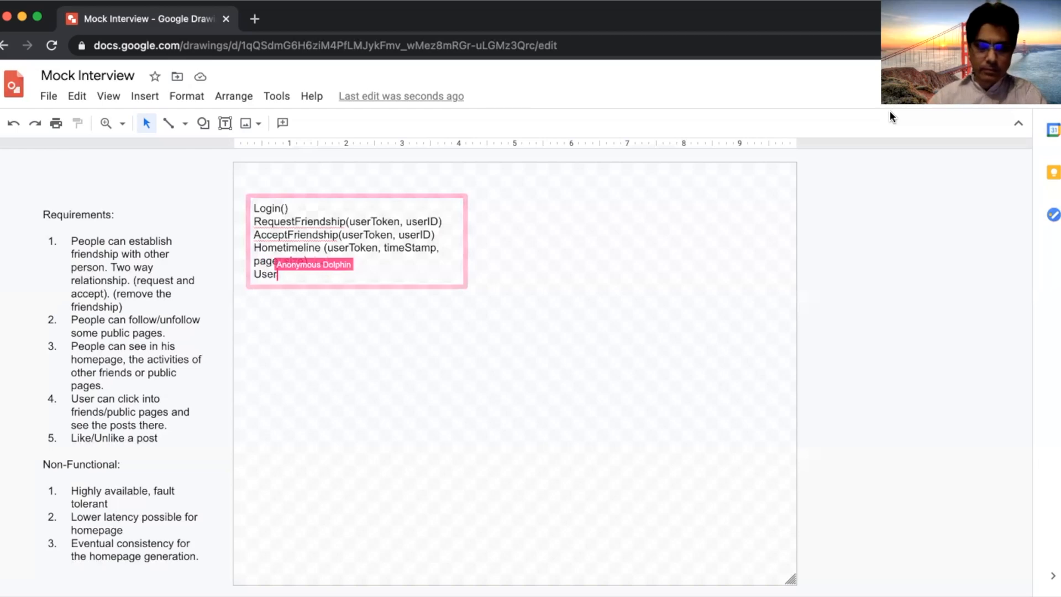
text(timeline)
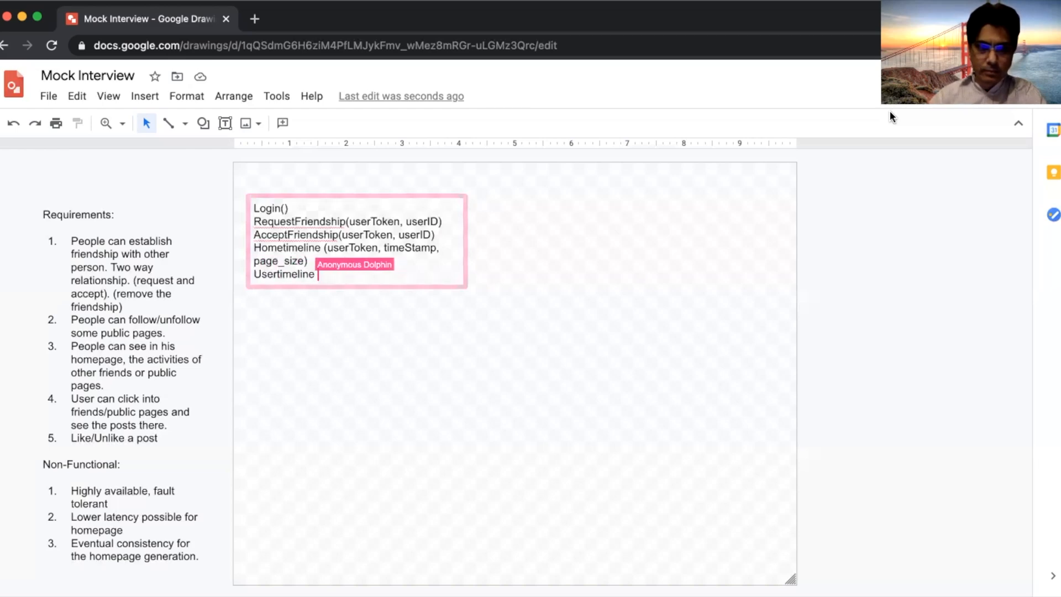
text(())
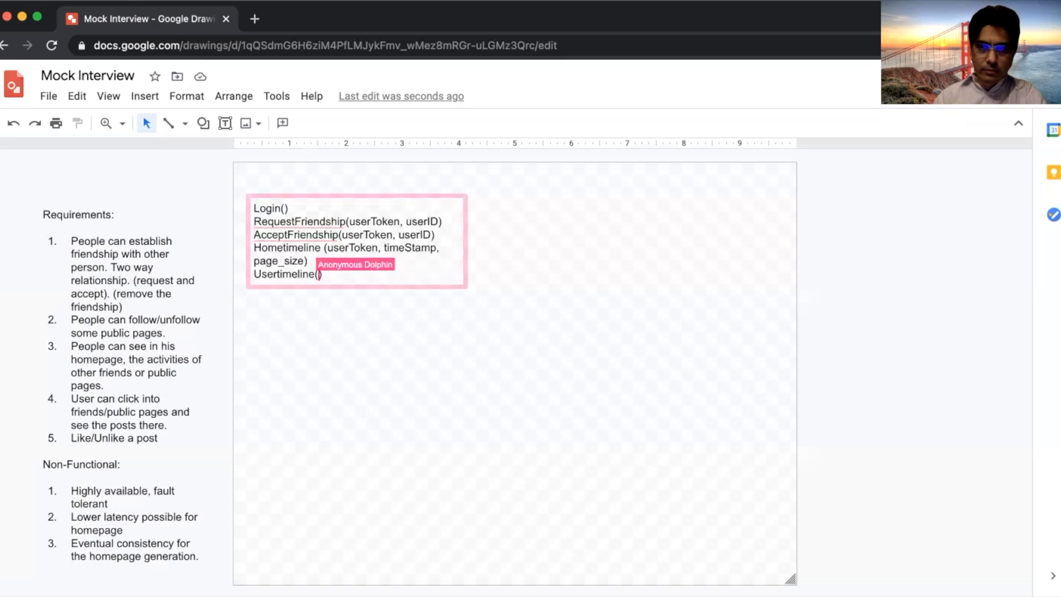
text(userToken,)
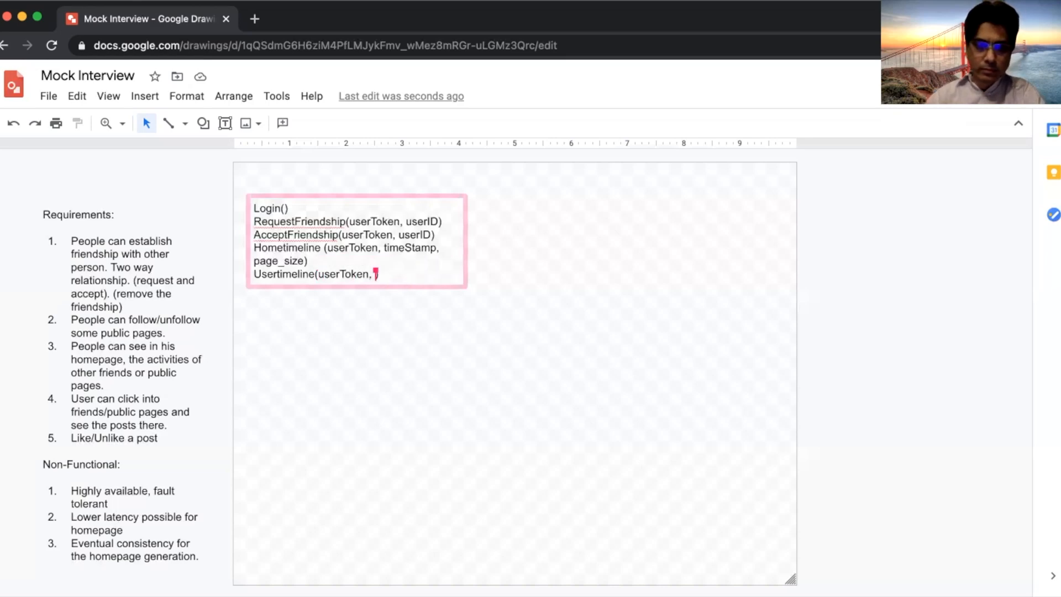
text(user)
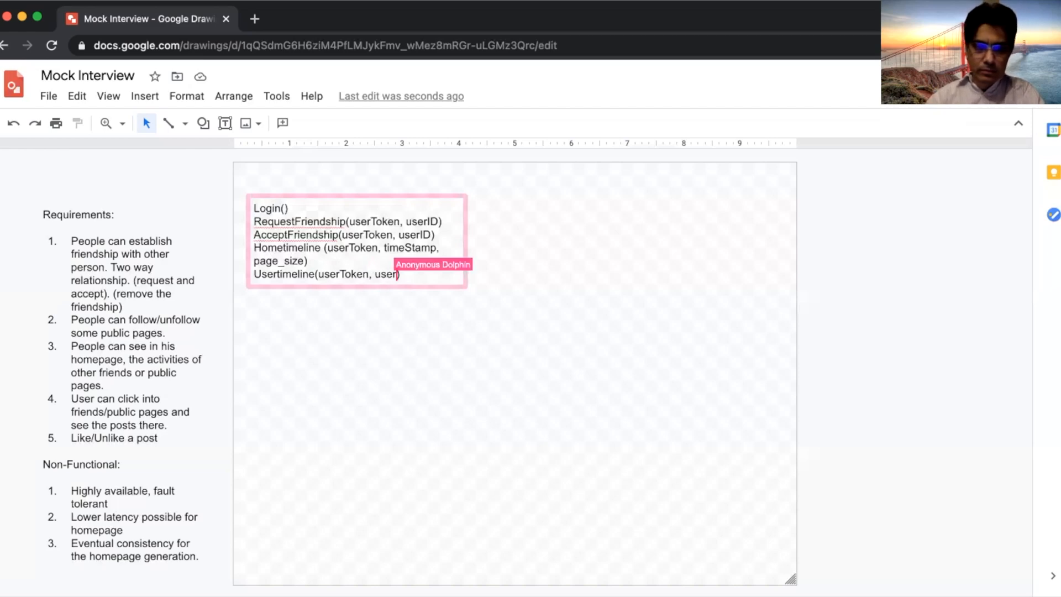
text(ID,)
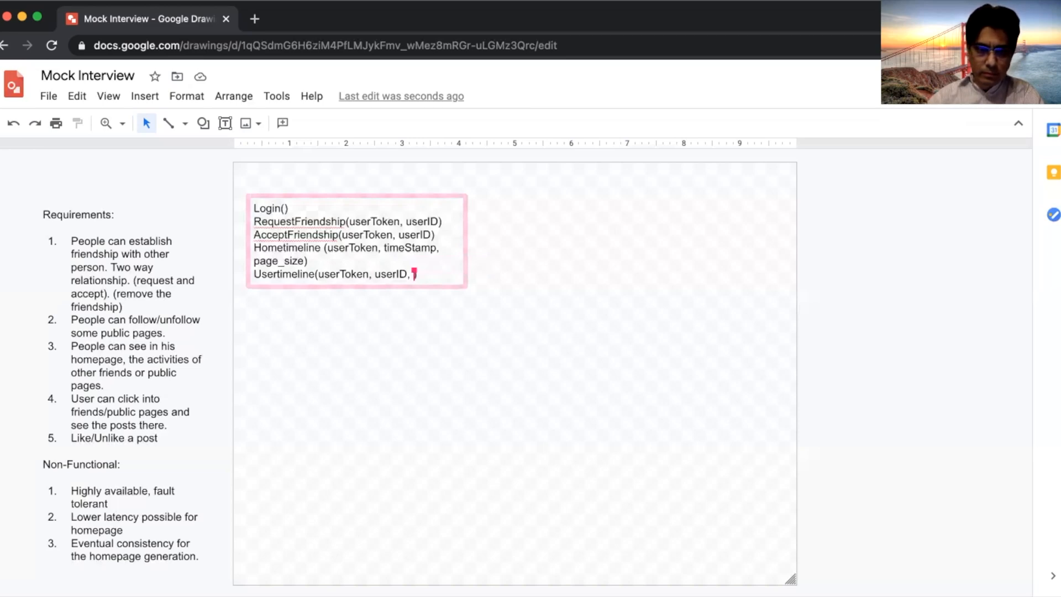
text(p))
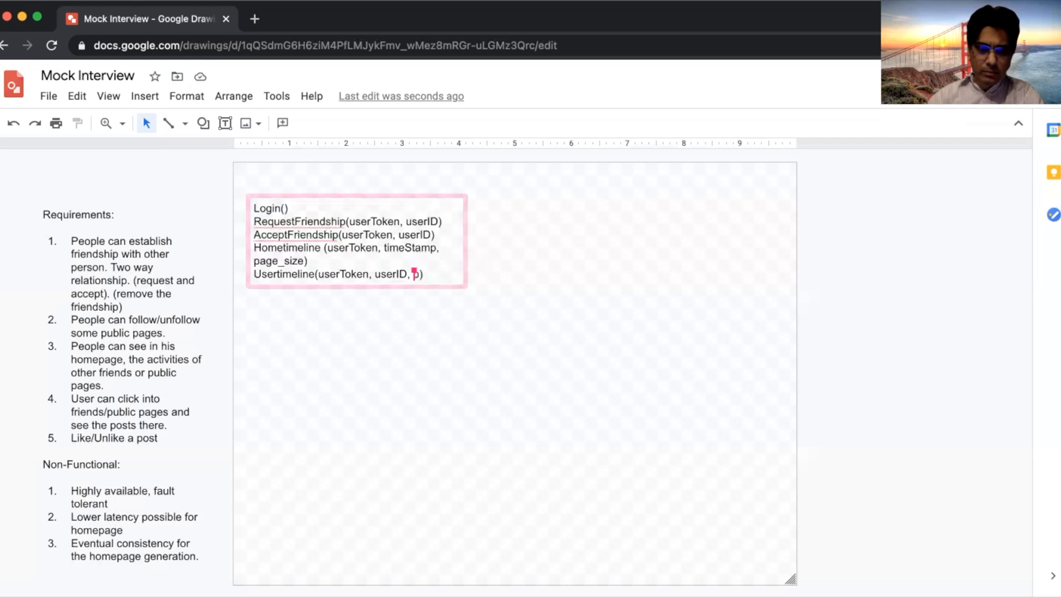
text(page_o)
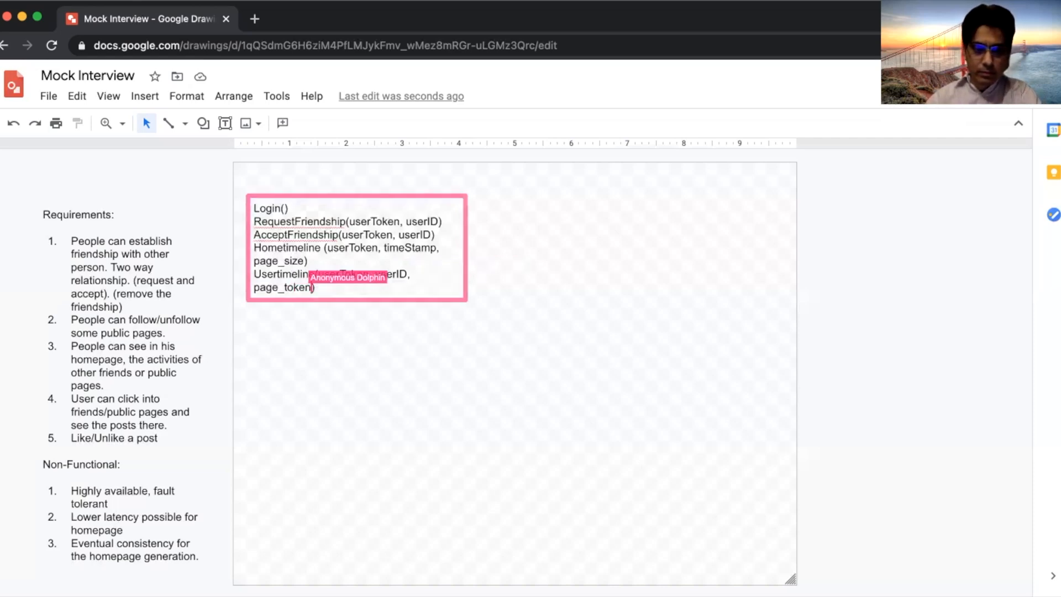
text(page_size)
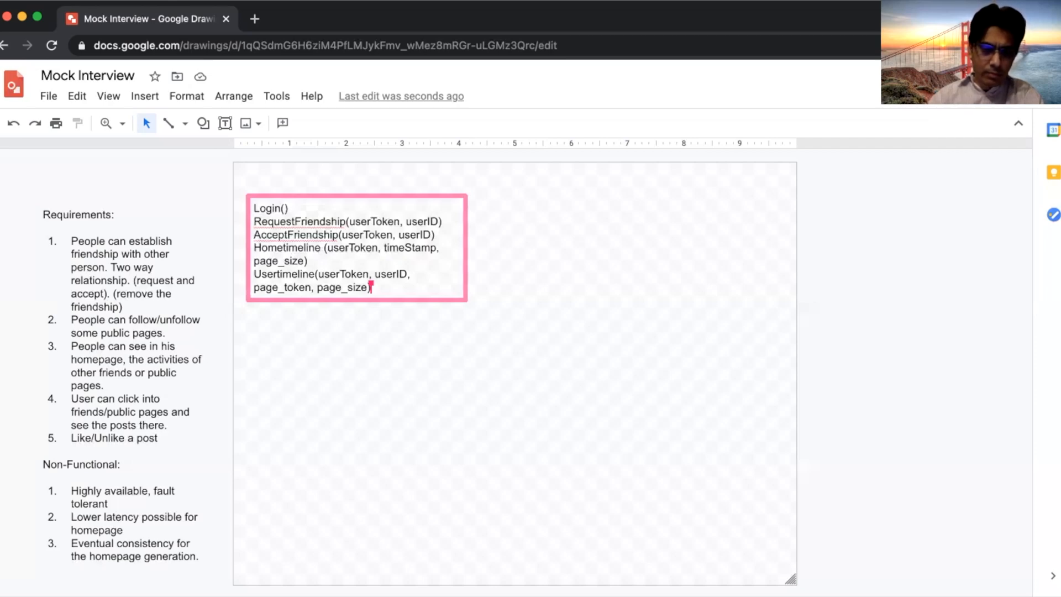
Select Usertimeline's page_token parameter to replace it with timeStamp.
double_click(410, 248)
text(timeStam)
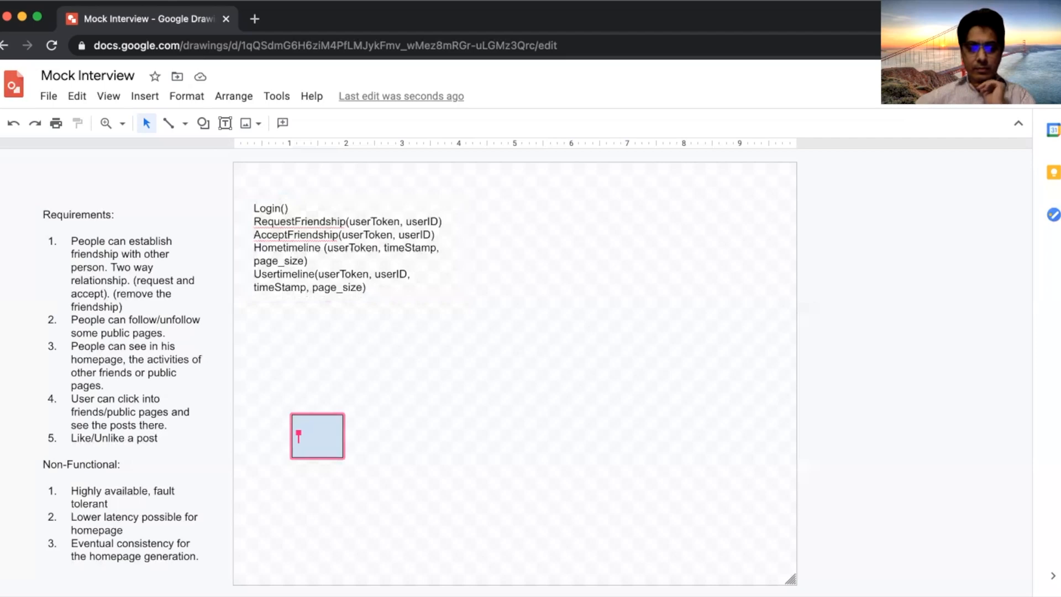
Label the first two boxes 'Routing Service' and 'UserLogin Service'.
text(tout)
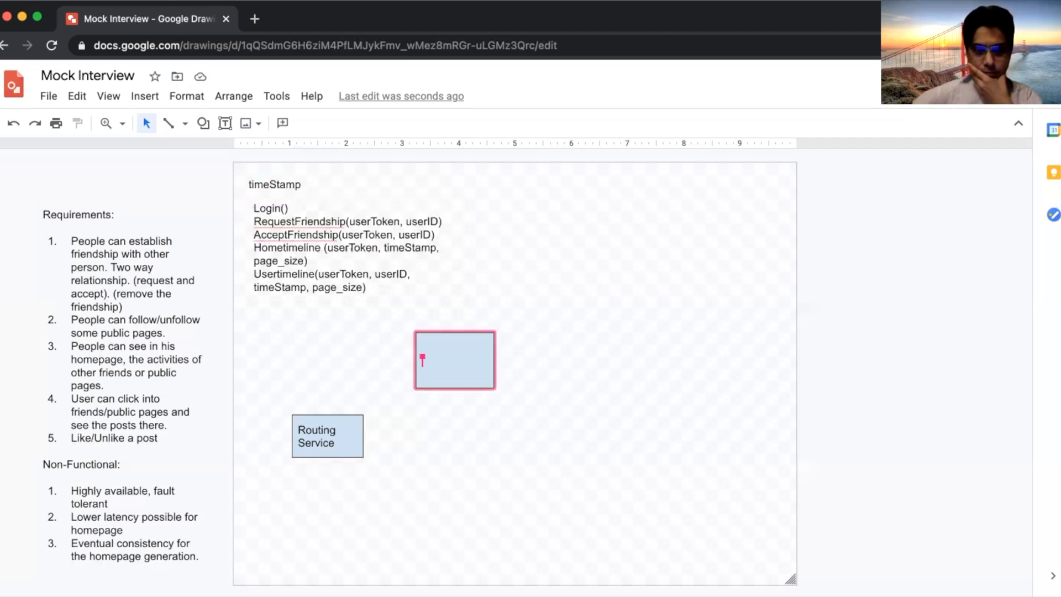
text(UserLo)
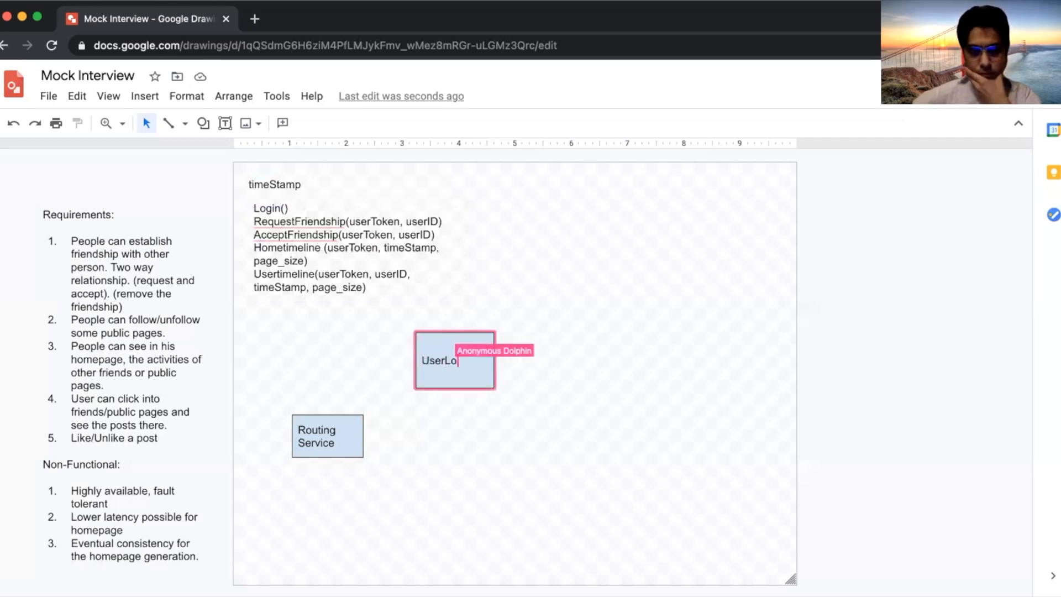
text(gin)
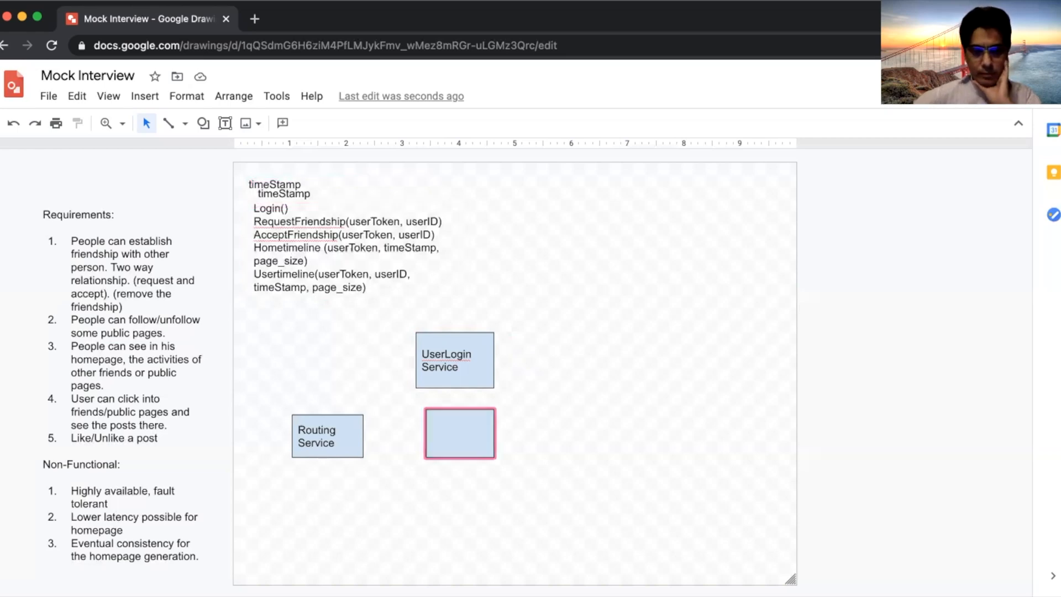
Name the box 'UserFriendship Service' and widen it so the label fits.
text(UserFriendship Service)
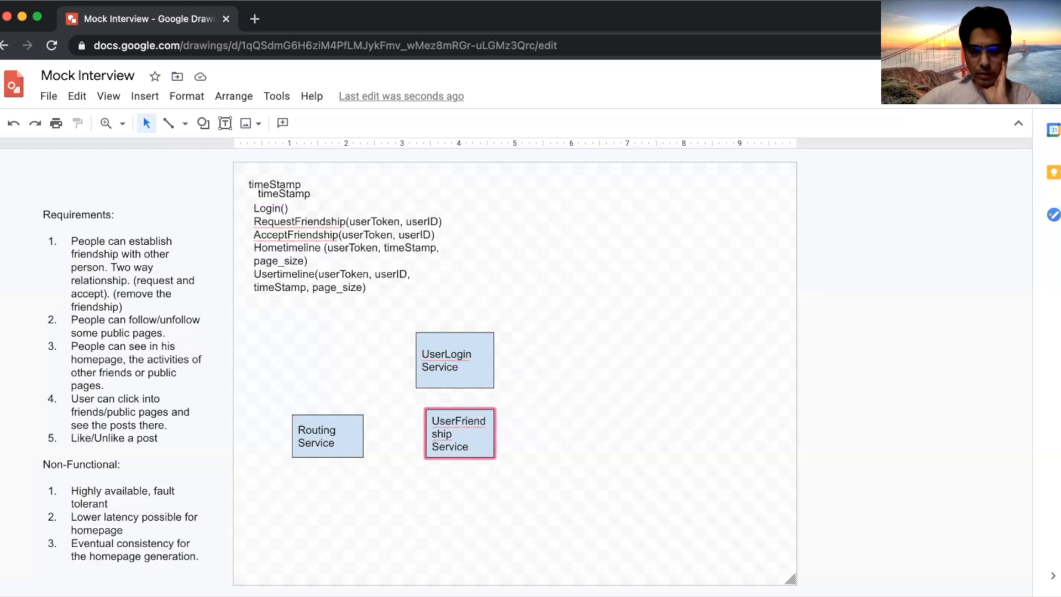
drag(461, 433, 450, 437)
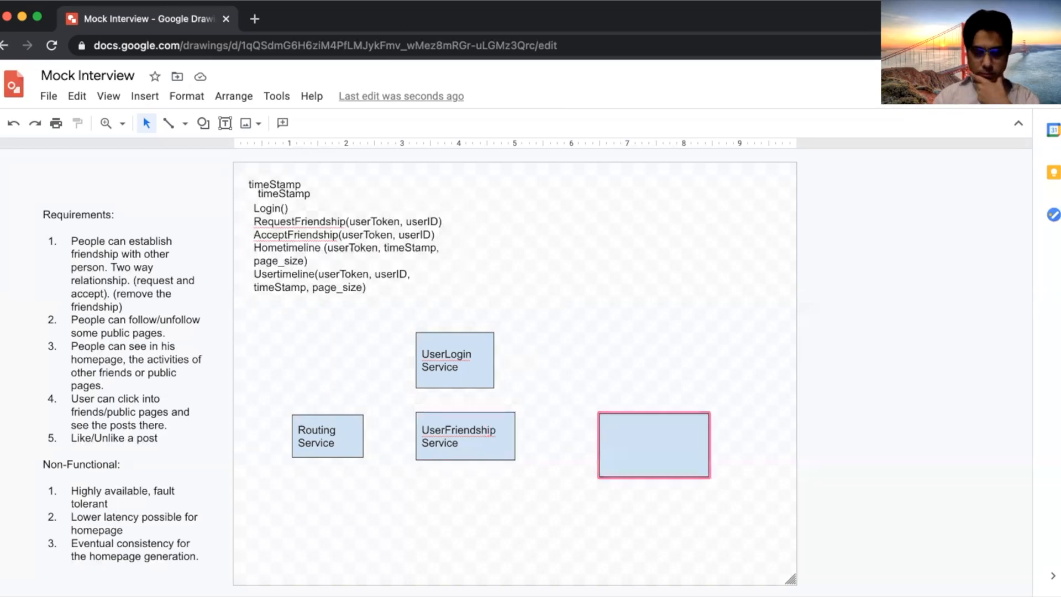
Type 'UserID/UserID (PK), TimeStamp, Status (pending, accepted)' into the right-hand box.
text(Fri)
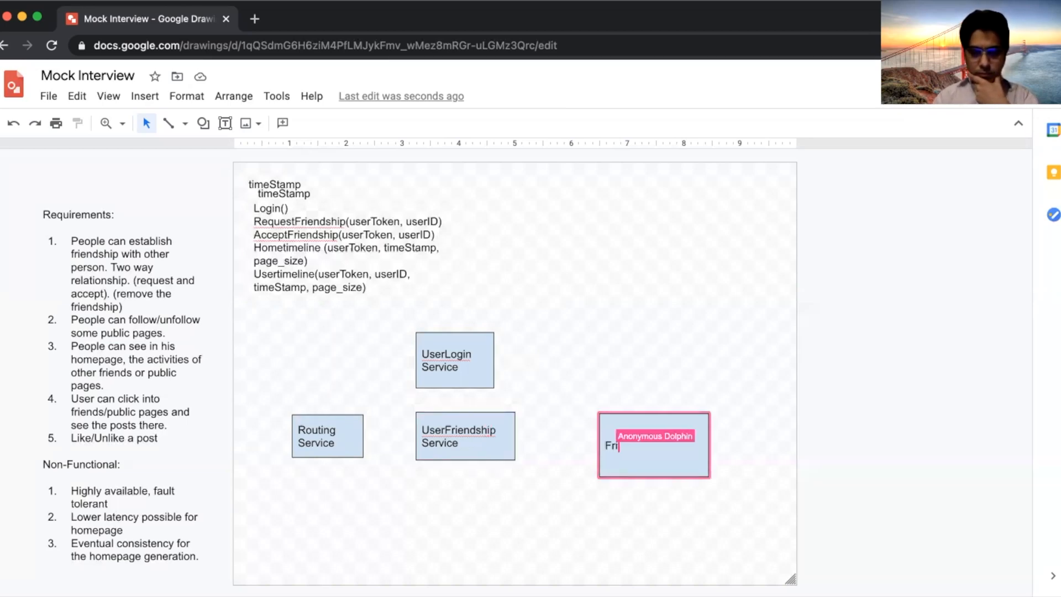
text(User)
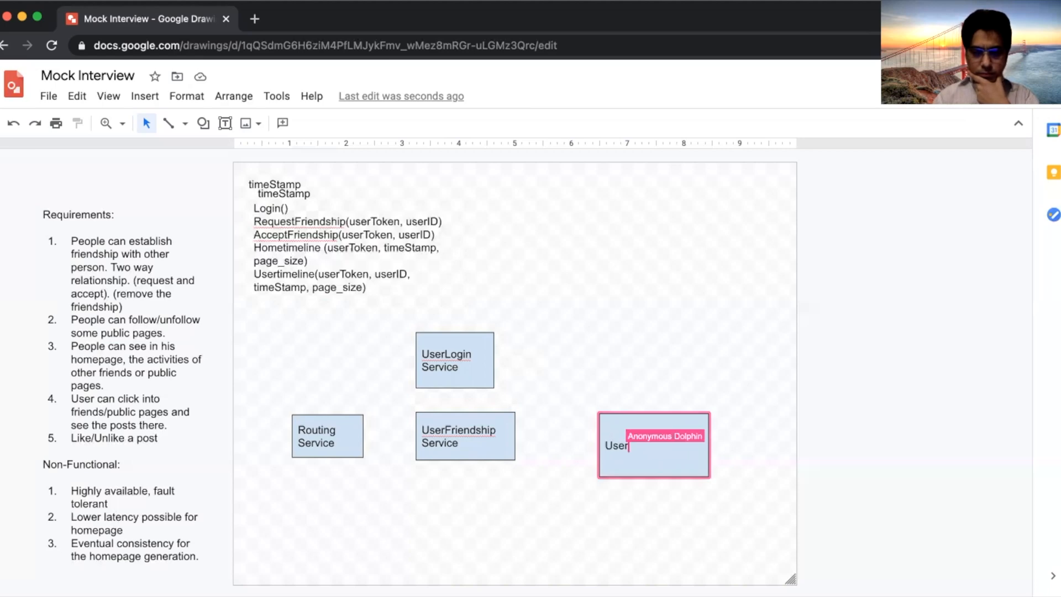
text(ID)
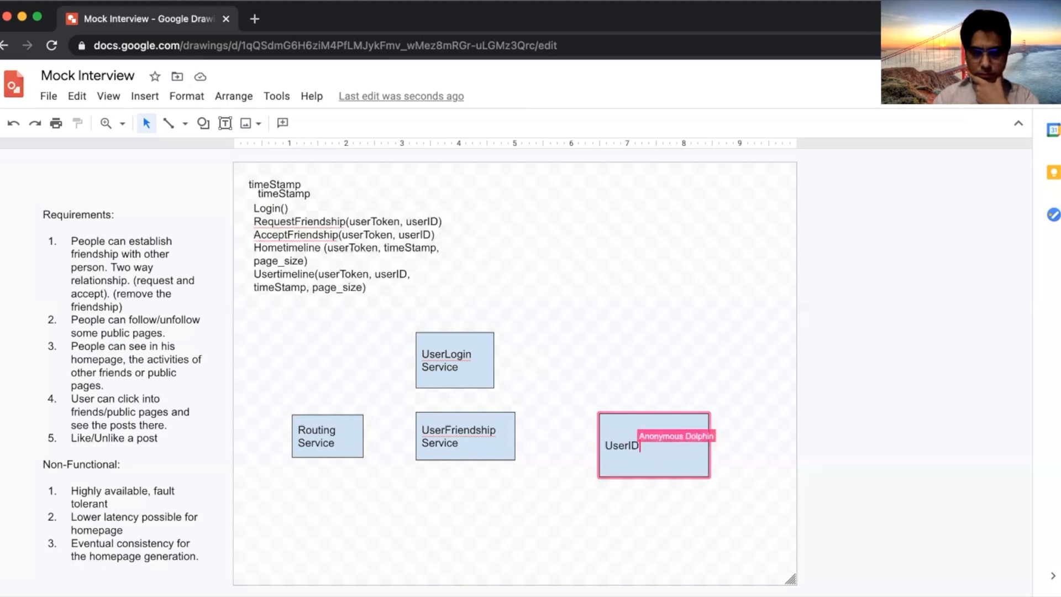
text(/UserID ()
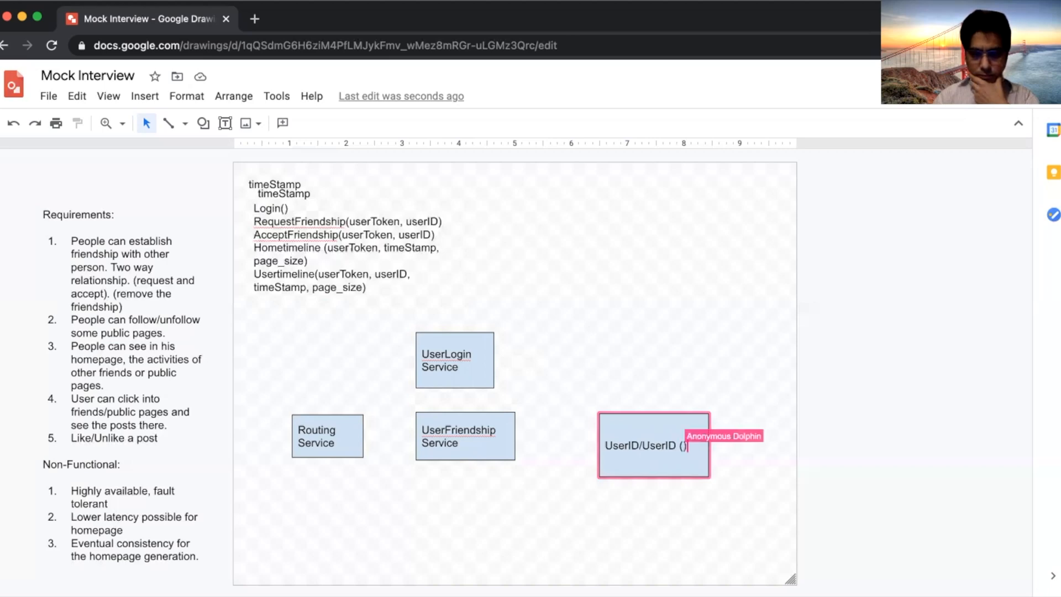
text((PK),)
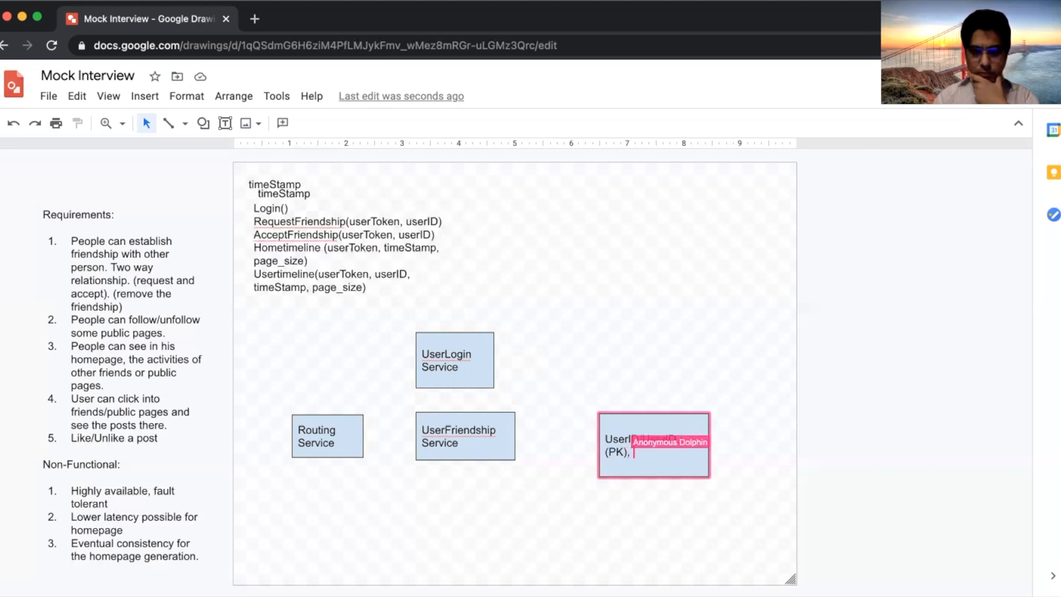
text(TimeStamp,)
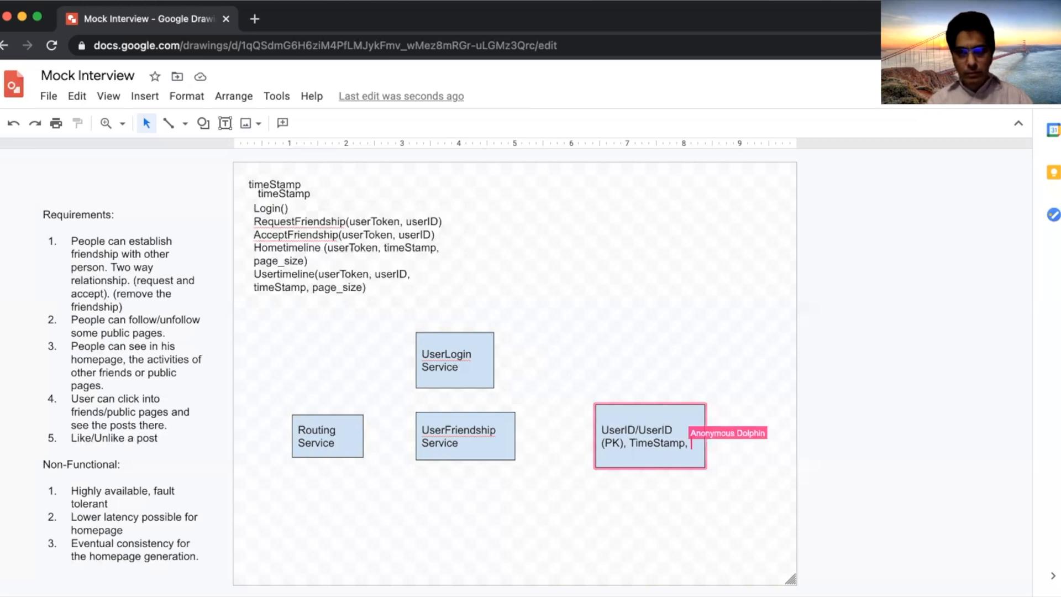
text(Status ()
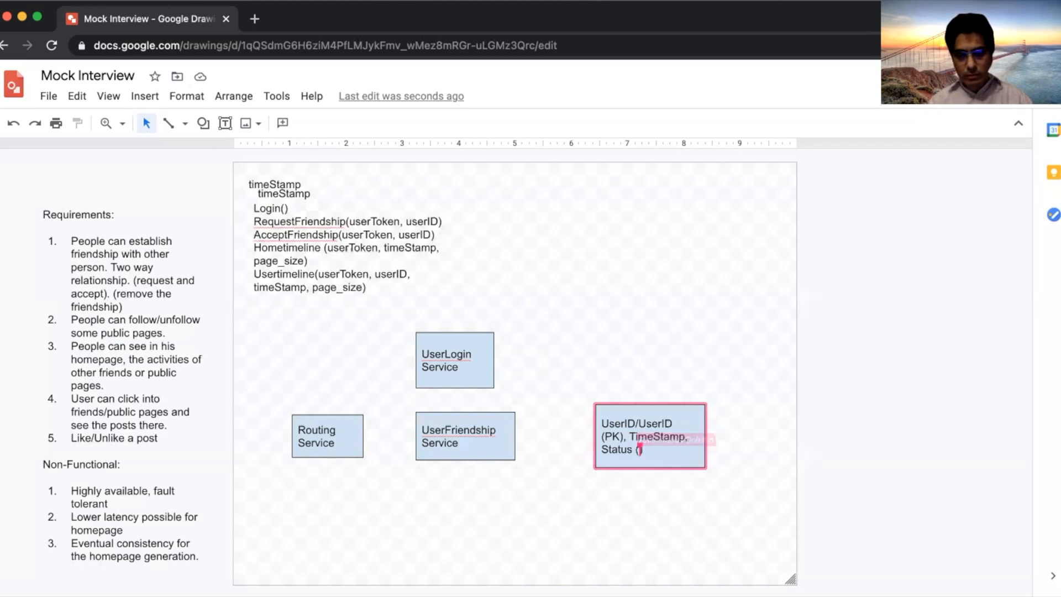
text(pending,)
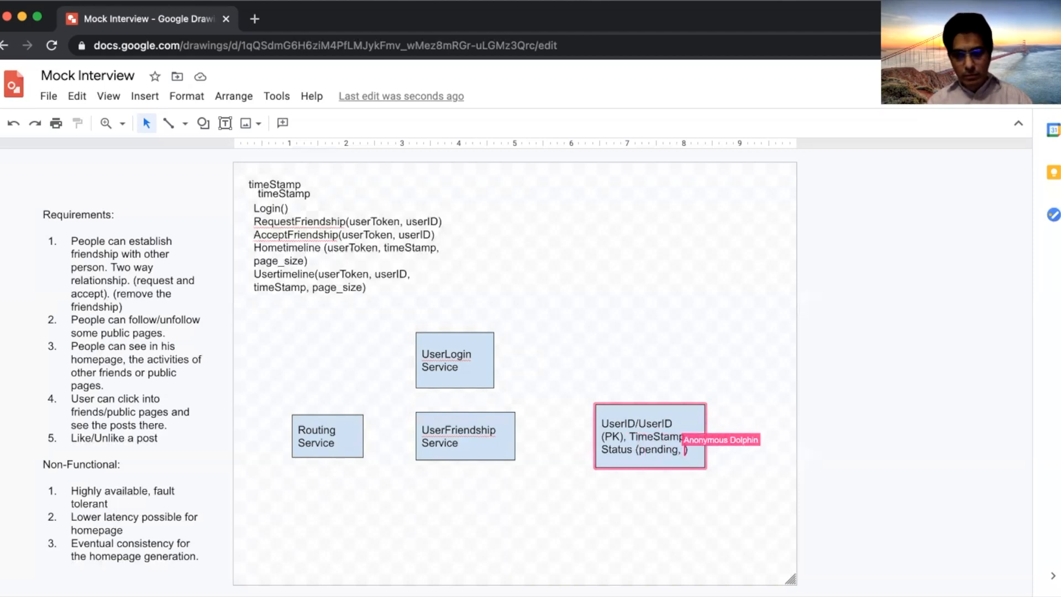
text(accepted)
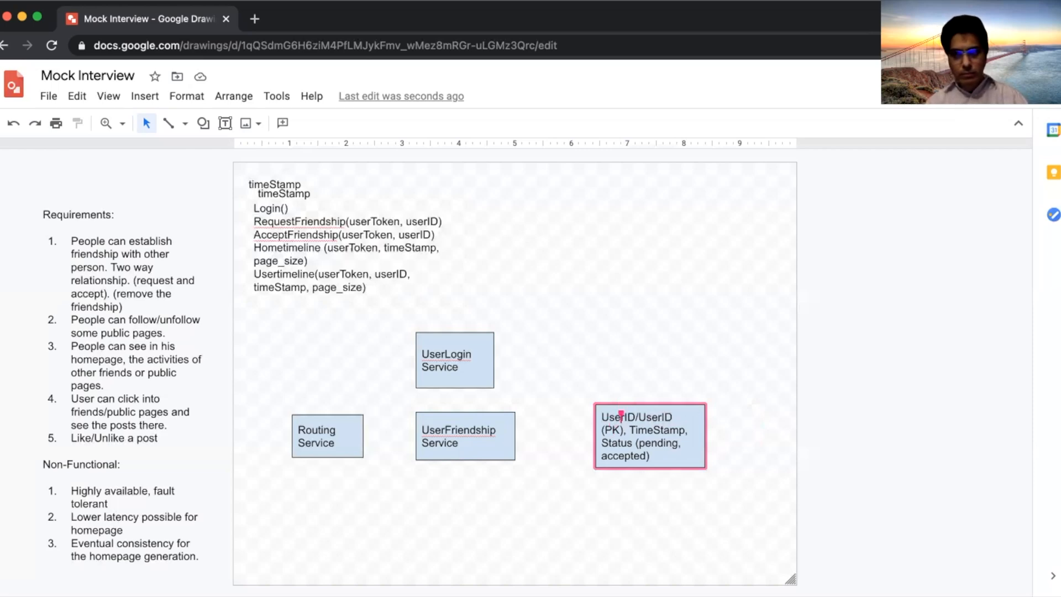
double_click(615, 442)
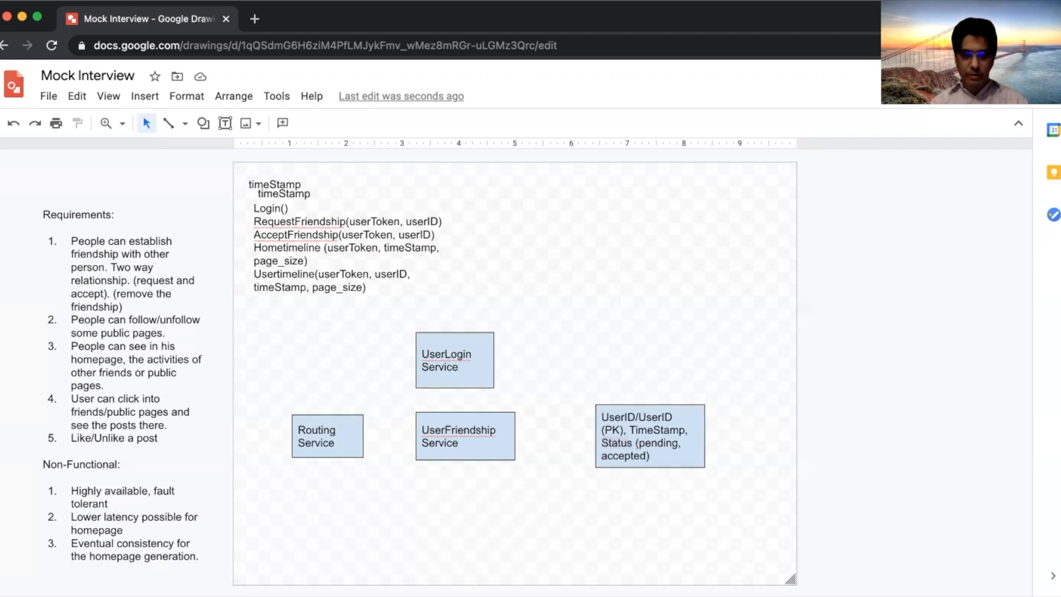
Relabel the box below UserFriendship Service as 'Post Service'.
click(465, 436)
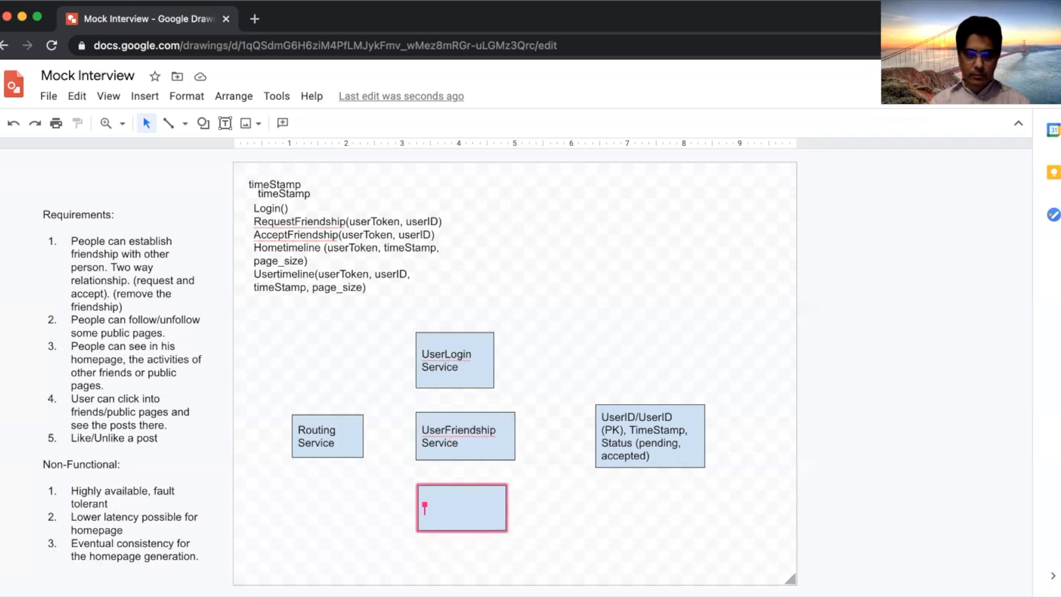
text(HomeTime)
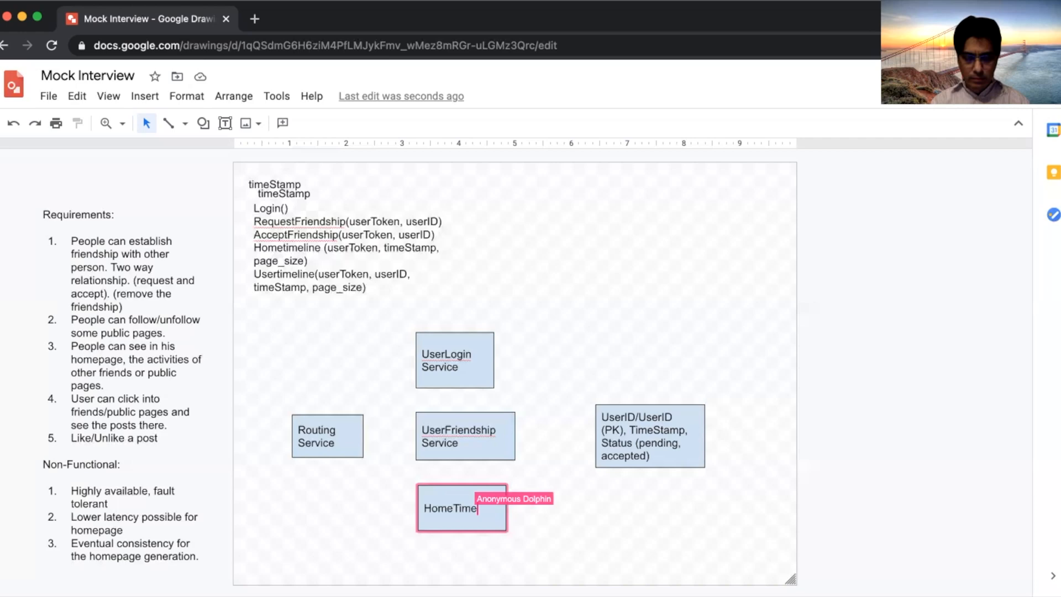
text(Service)
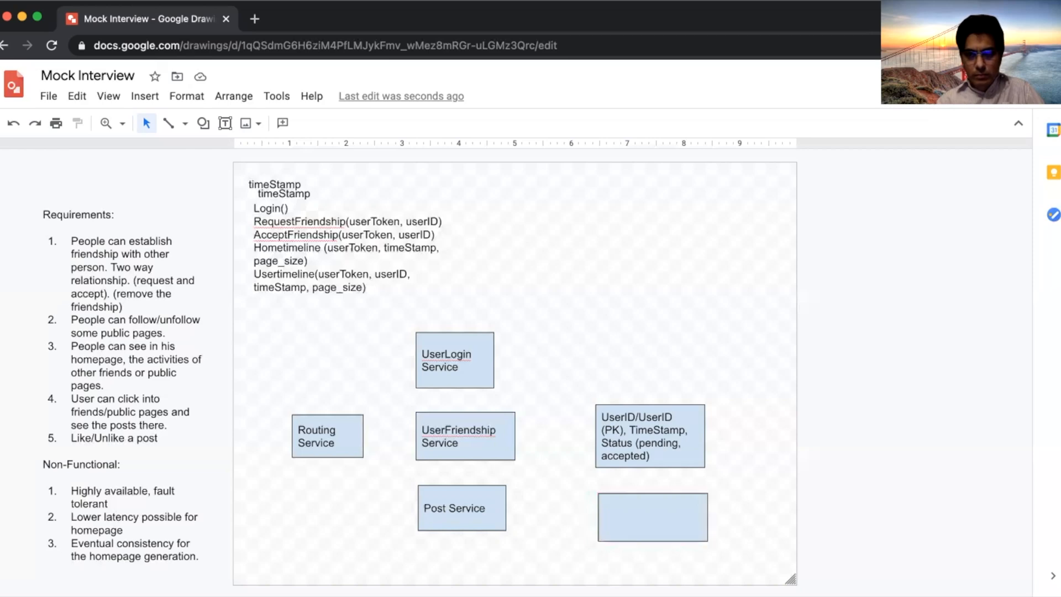
Fill the blank box with 'UserID (PK), UserType, Name, Email, LastLogin, CreatedAt'.
click(652, 516)
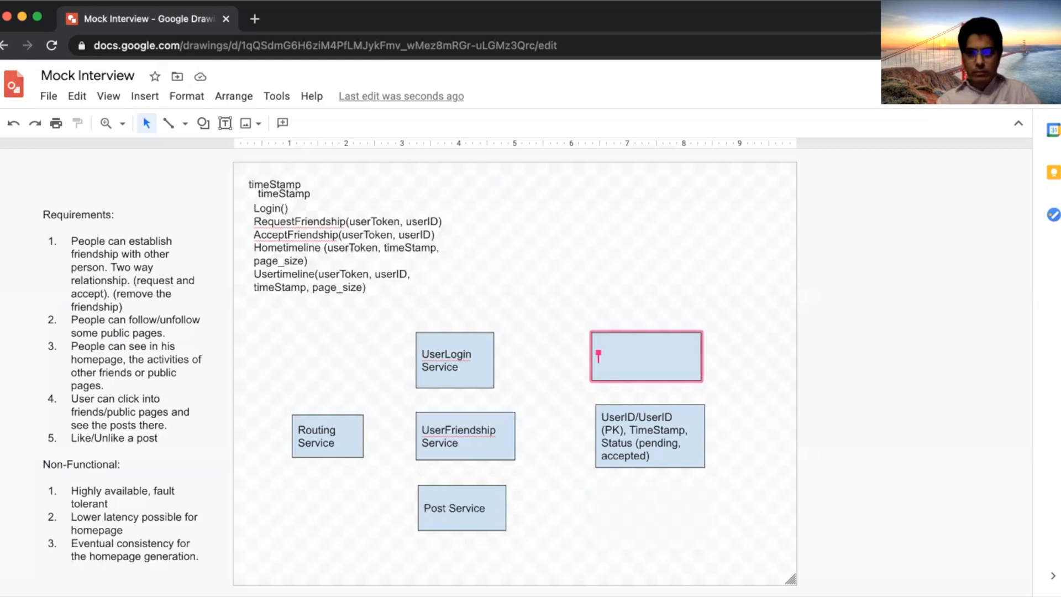
text(userID ())
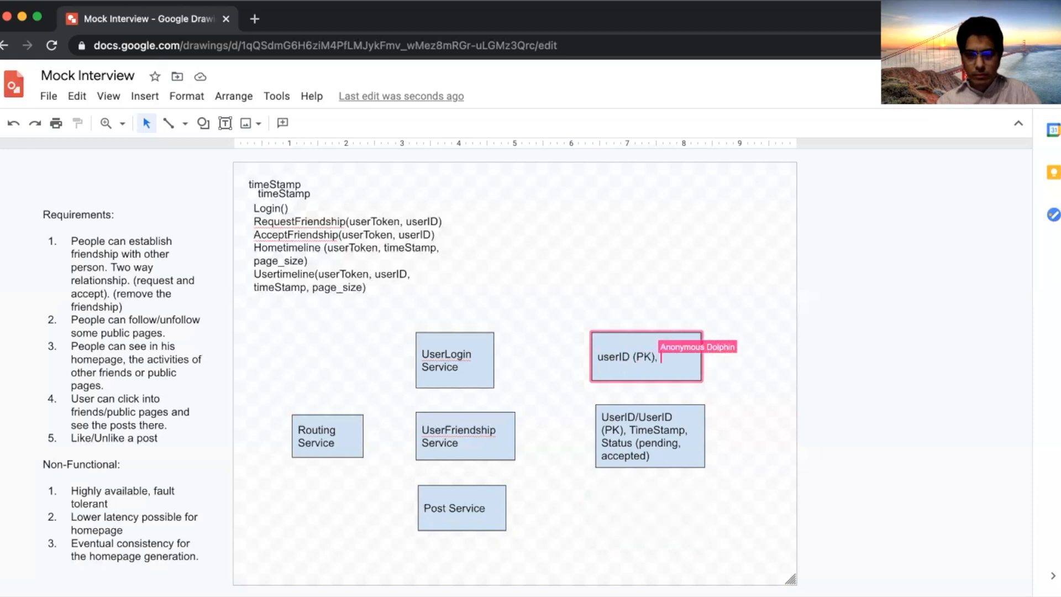
text(Use)
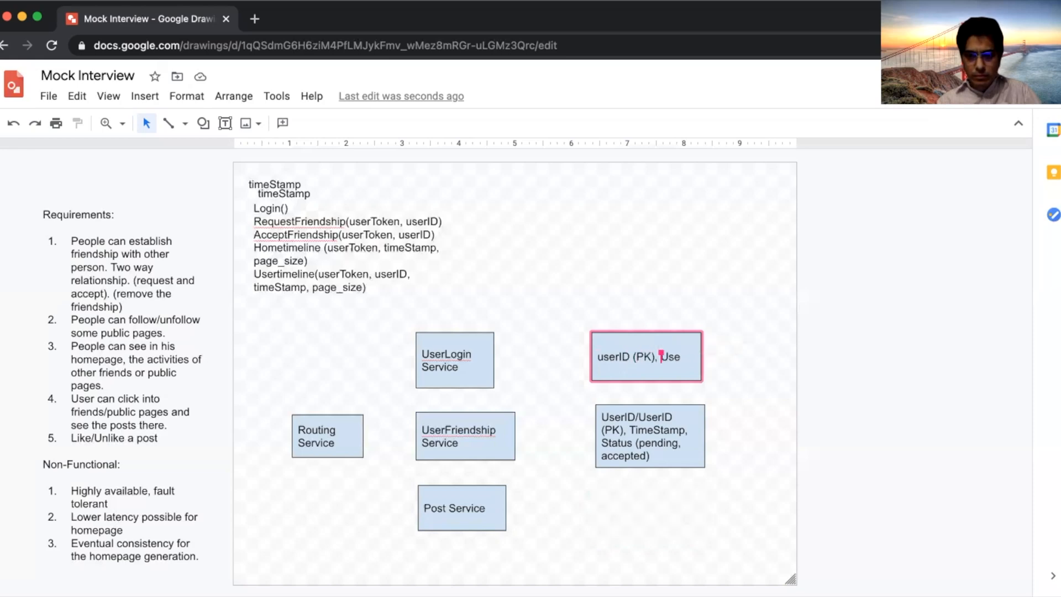
text(UserType,)
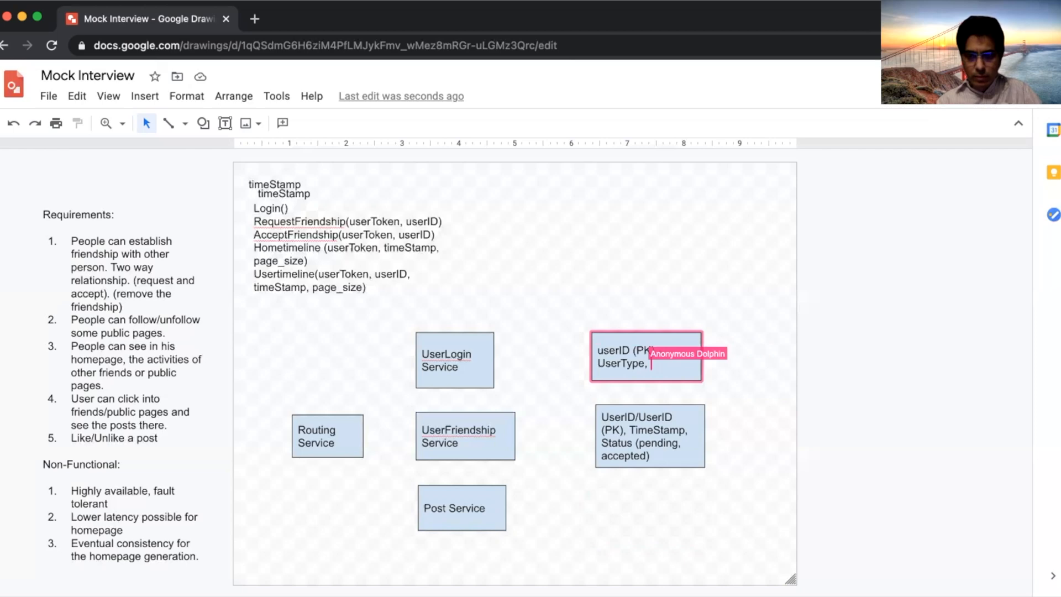
text(Email,)
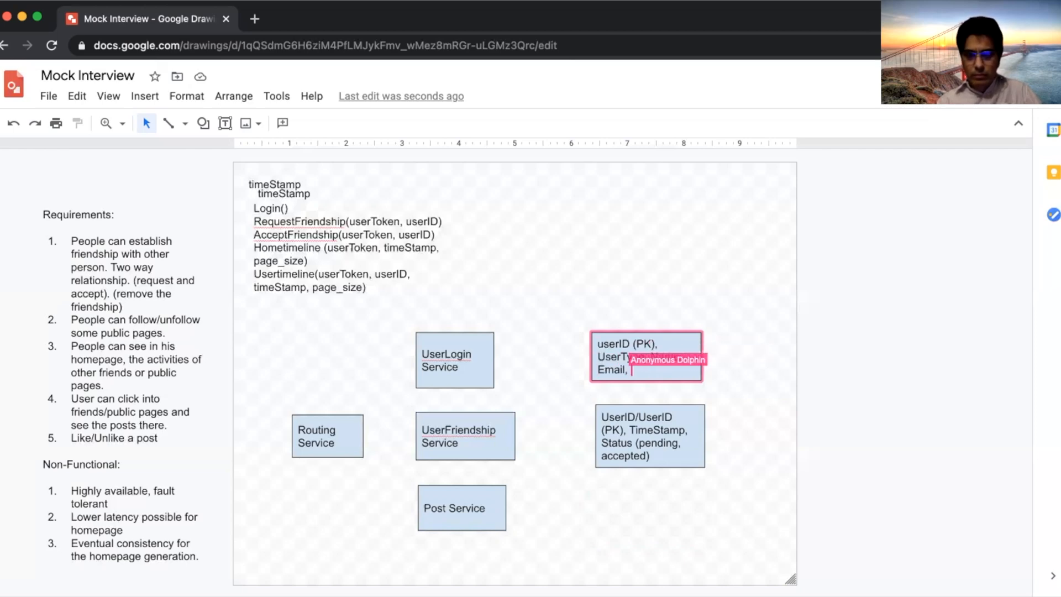
text(L)
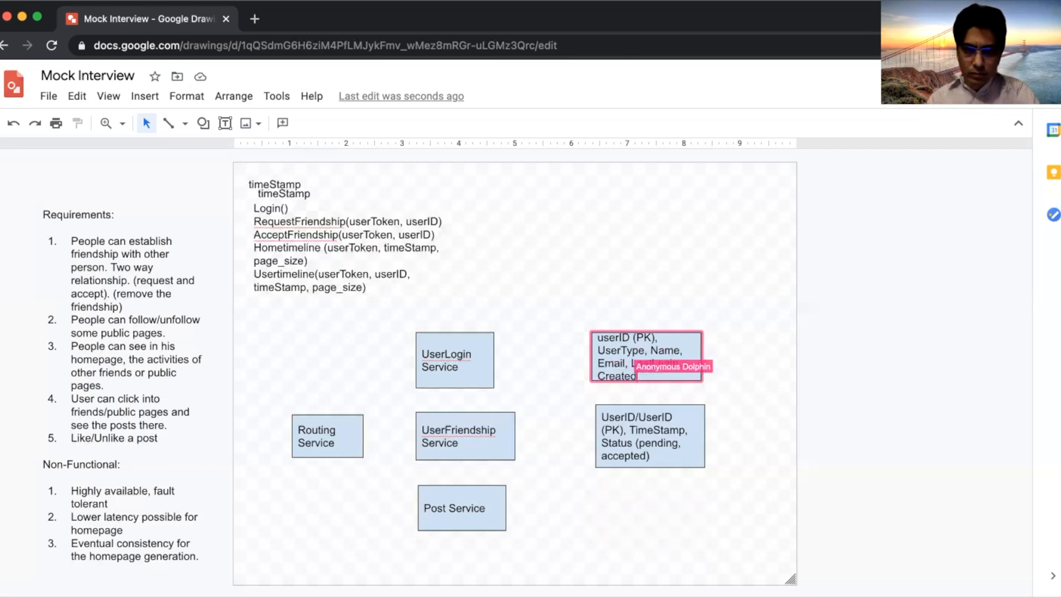
text(LastLogin,)
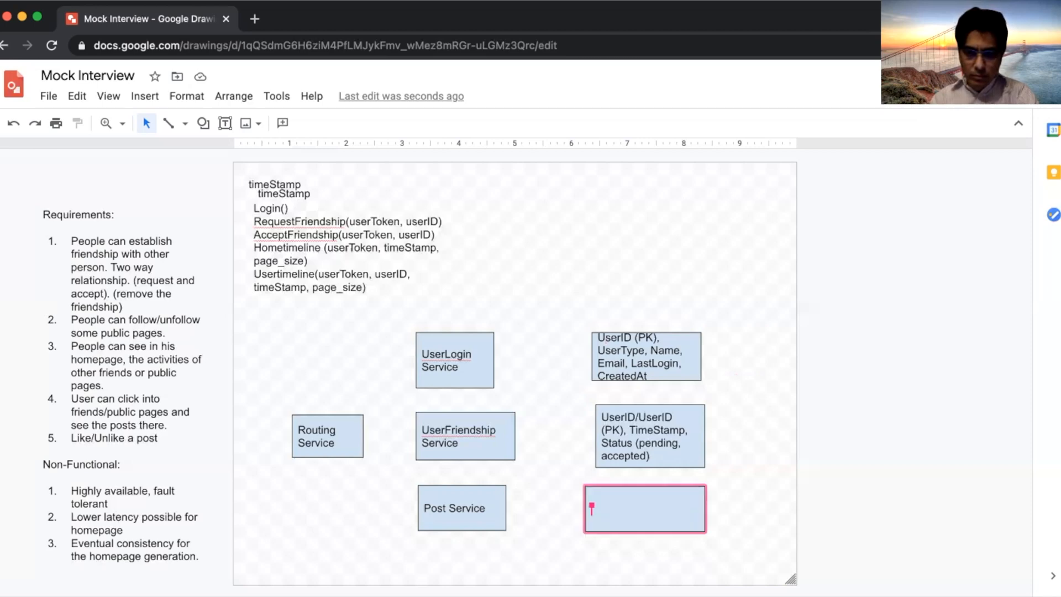
Type 'PostID (PK), UserID, Content, Image/Video URL, Created_Time' into the bottom-right box.
text(PostID)
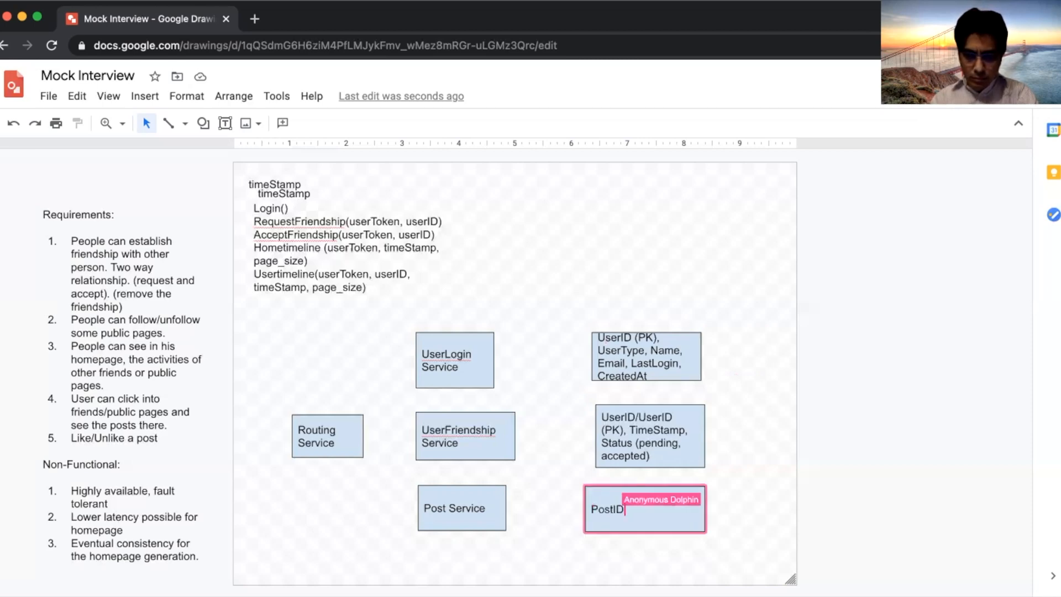
text((PK),)
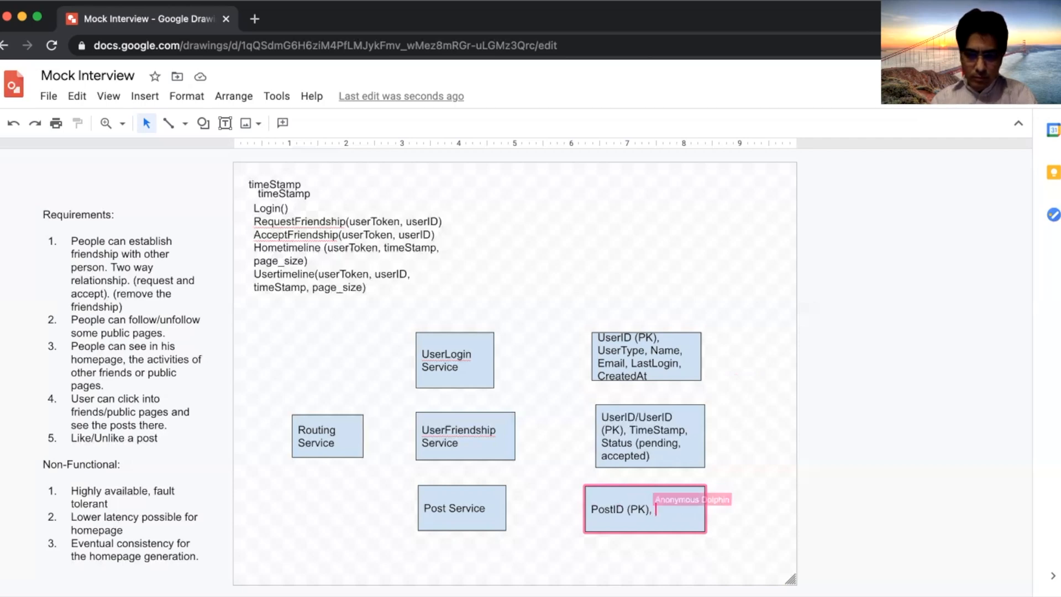
text(UserID)
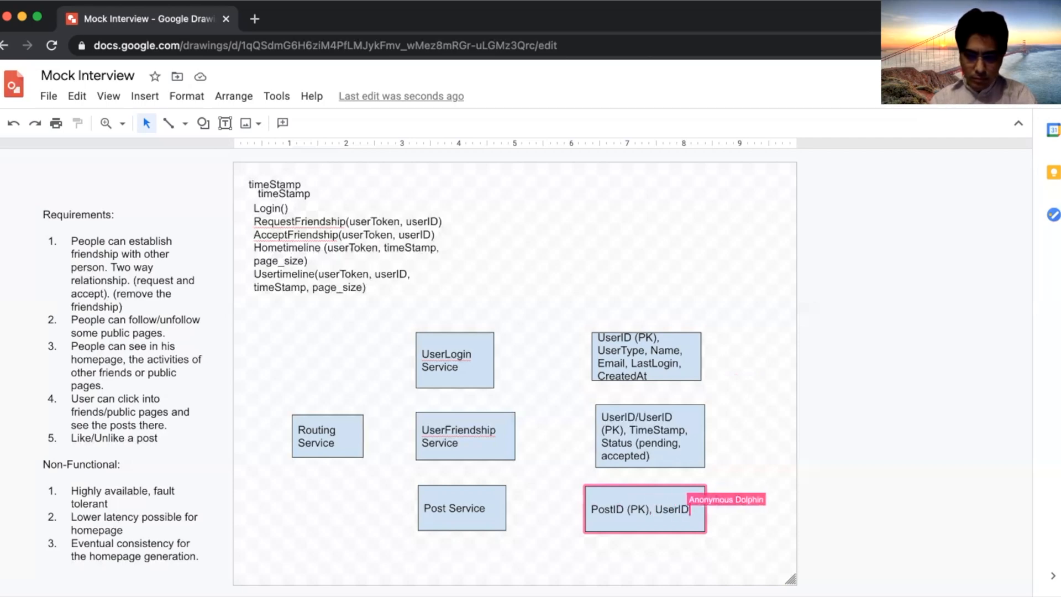
text(Con)
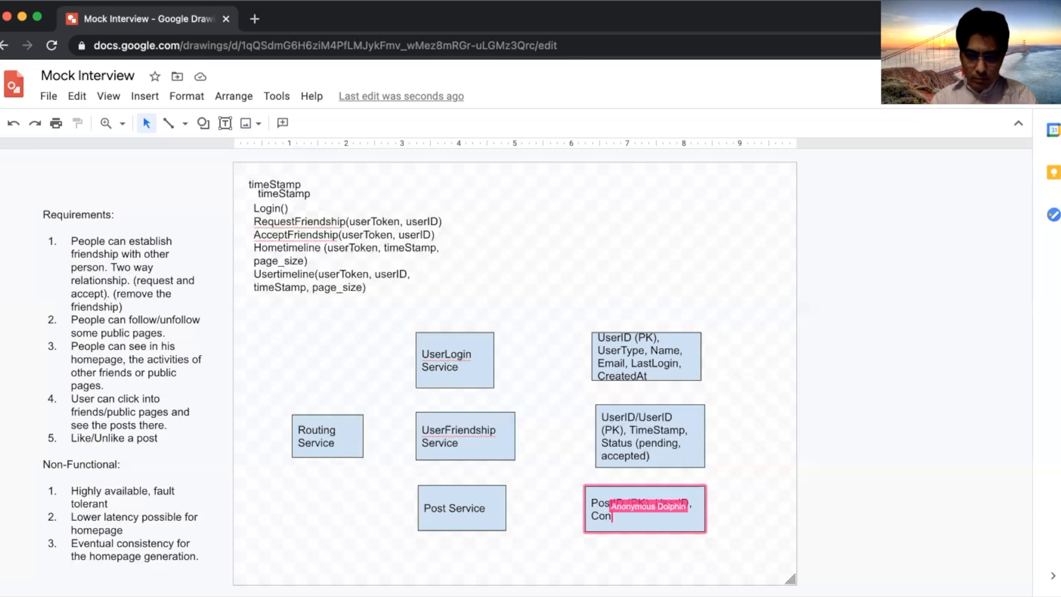
text(tect)
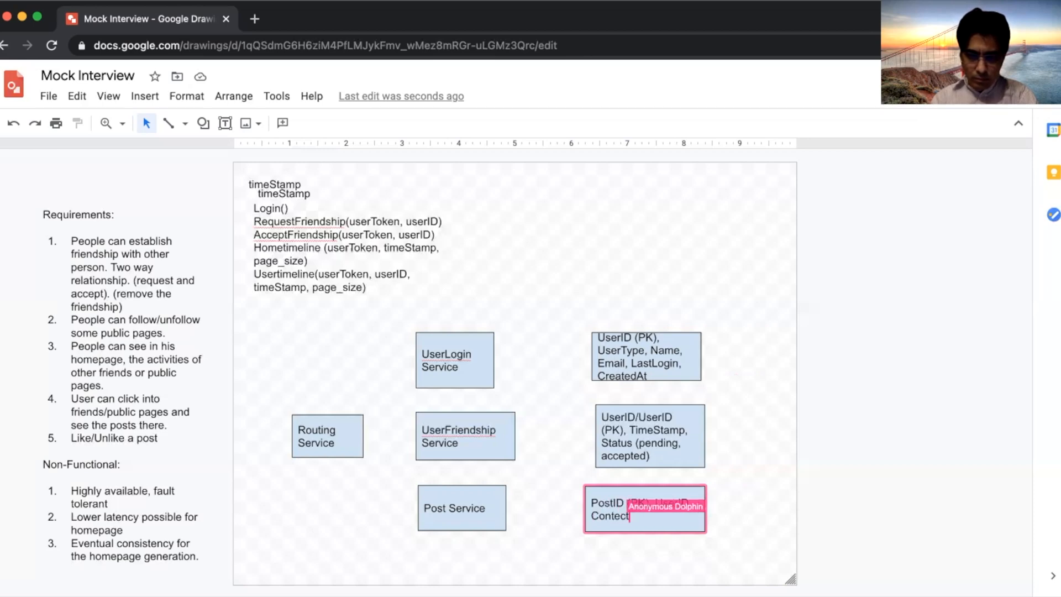
text(Content, Image)
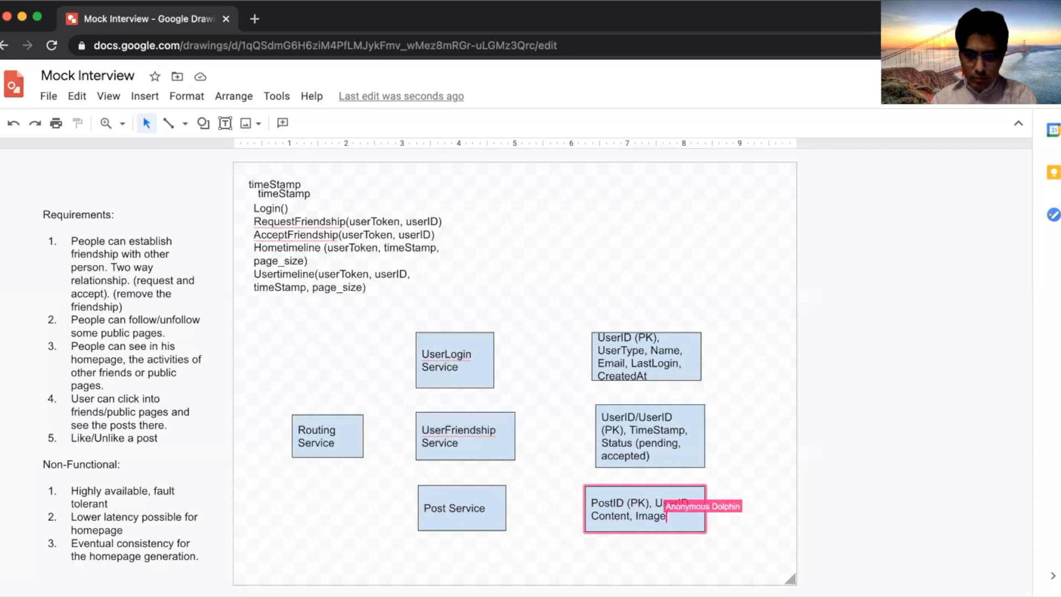
text(/Video)
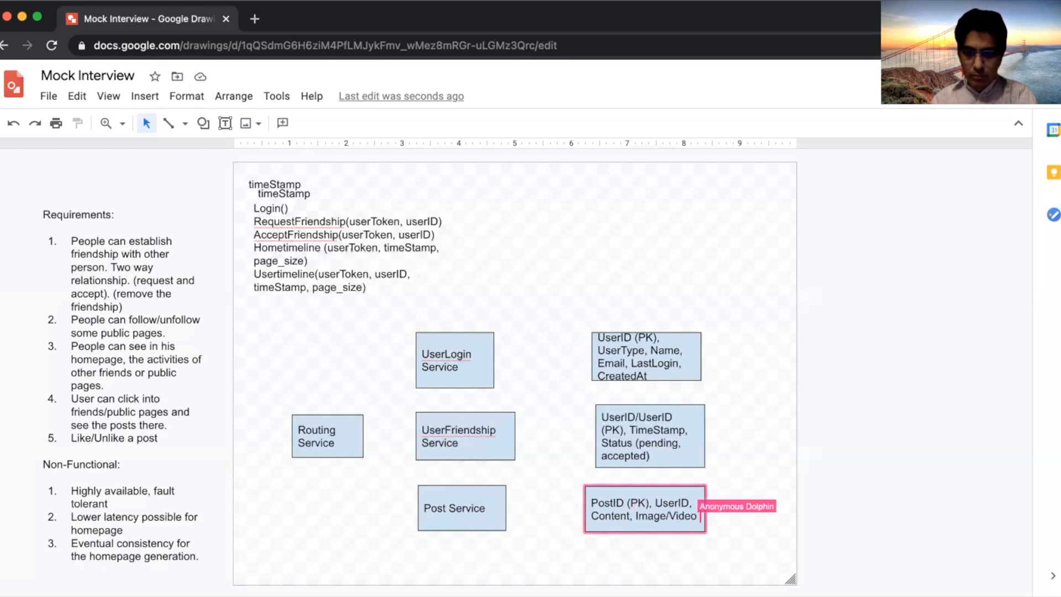
text(URL)
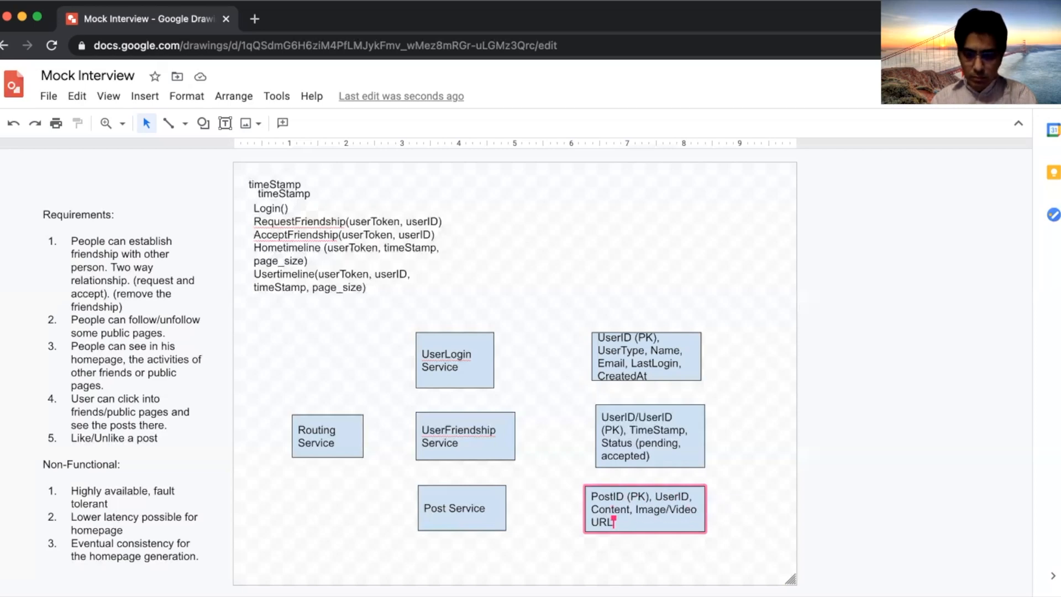
text(Created_Time)
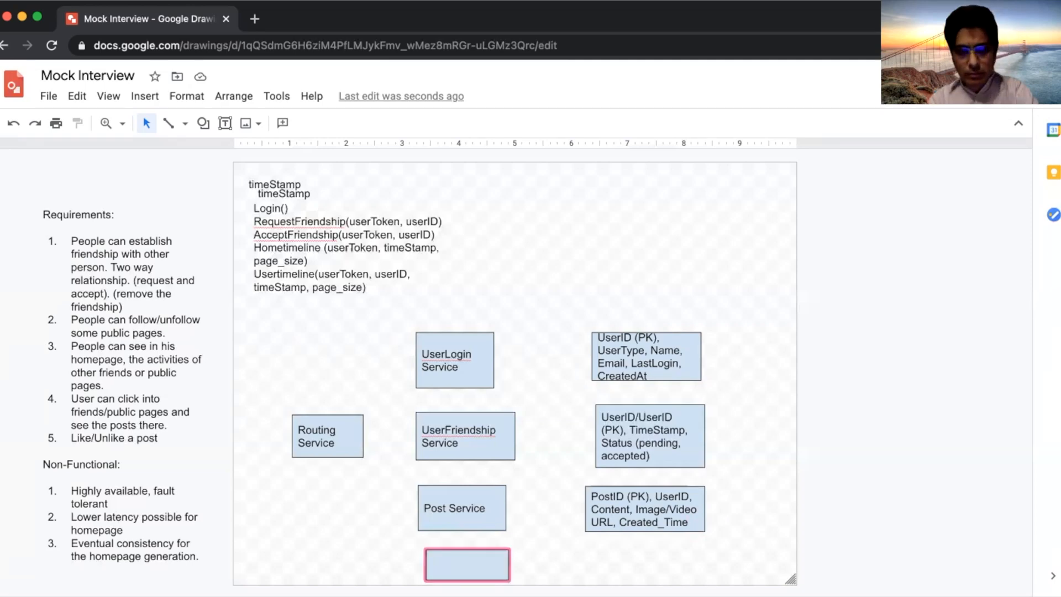
Label the box under Post Service 'HomeTimeline Service' after shifting the diagram up.
text(HomeTimeline)
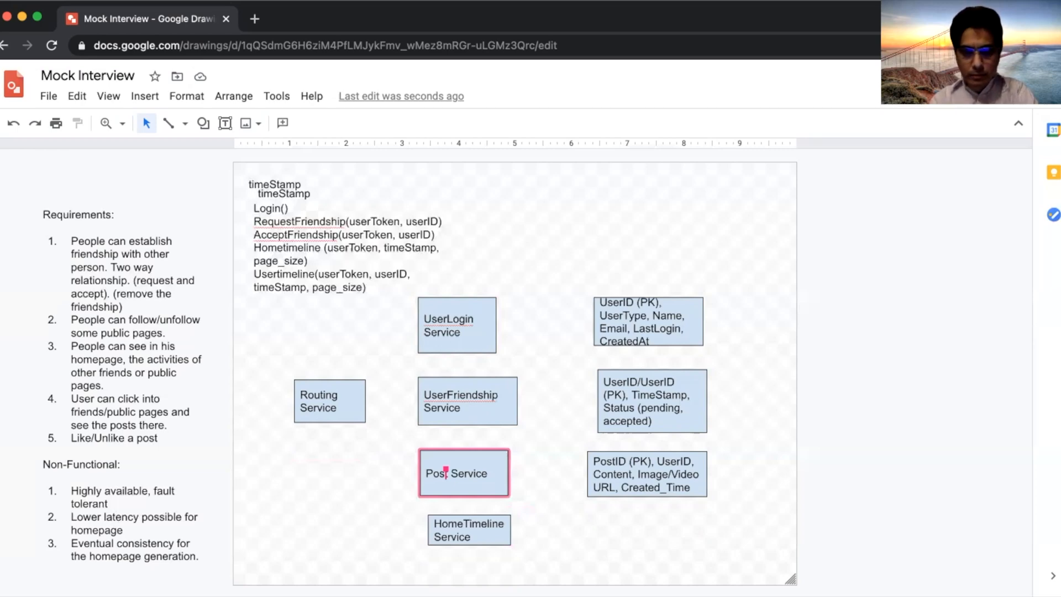
click(468, 529)
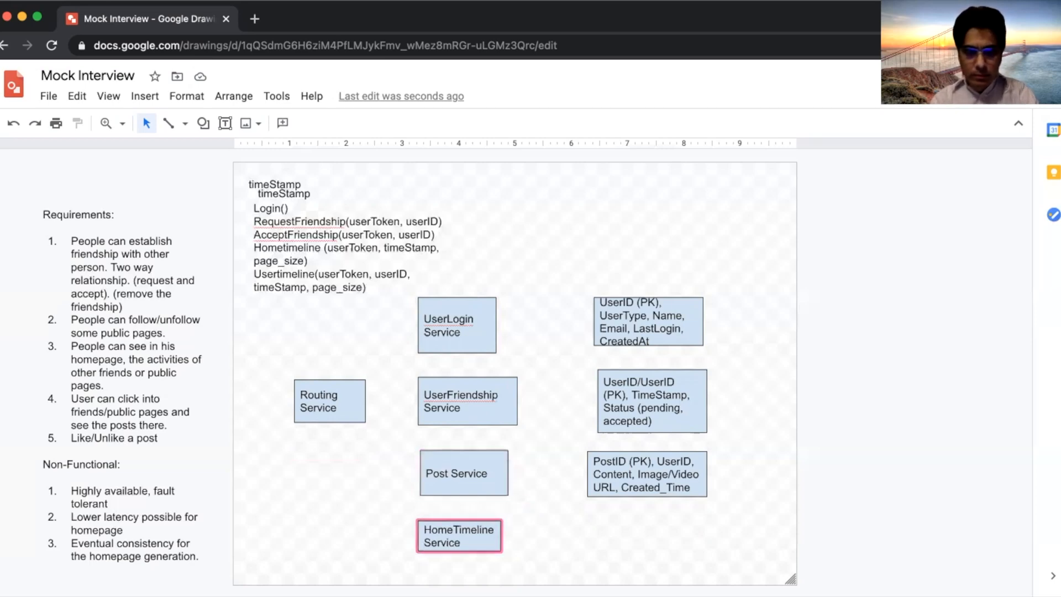
double_click(458, 536)
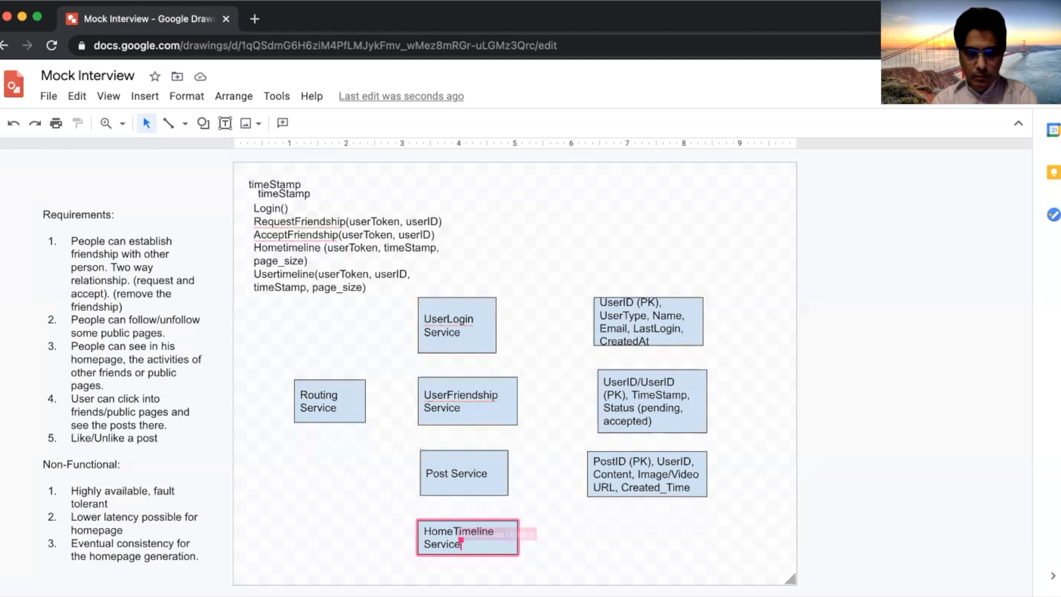